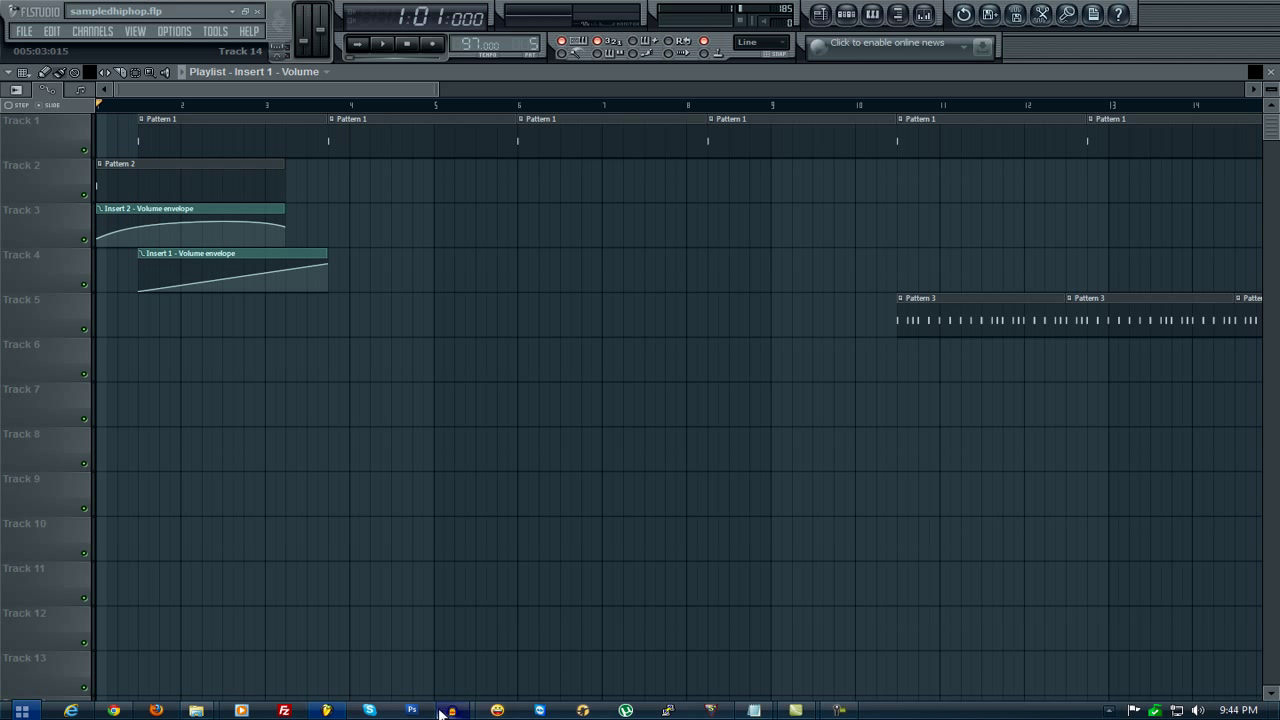
{"action": "mouse_move", "coordinate": [456, 708]}
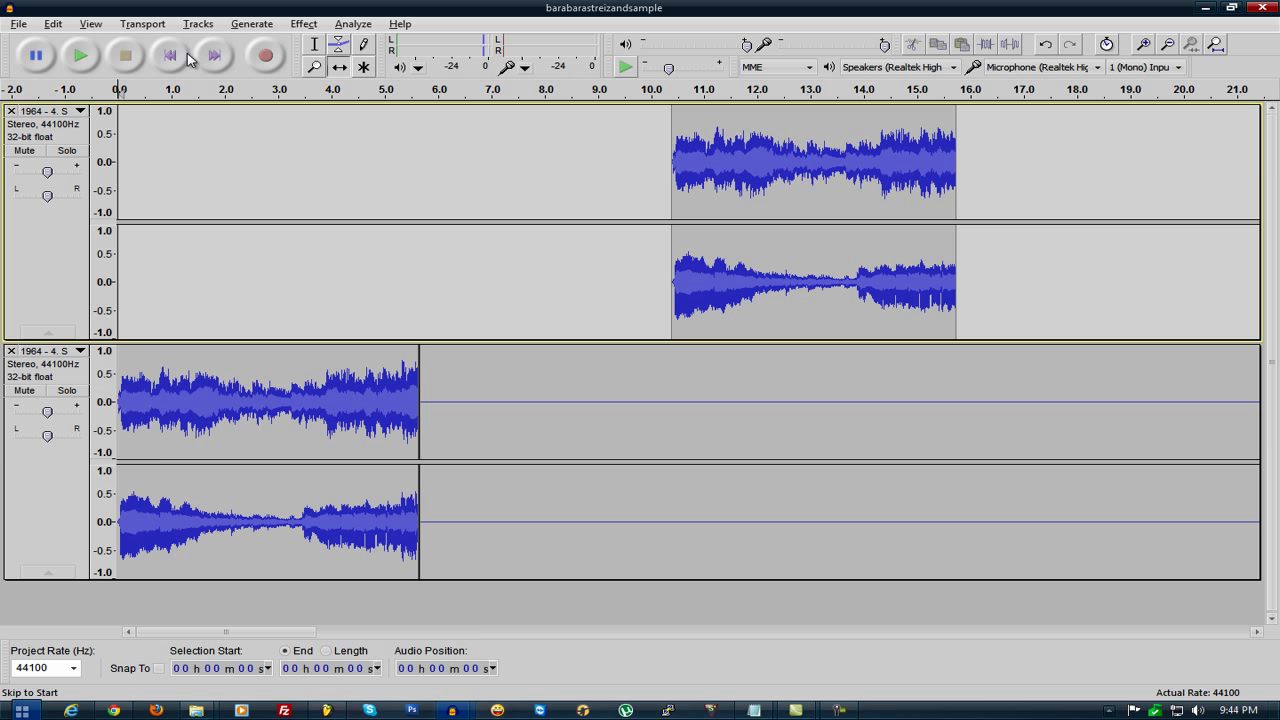
{"action": "mouse_move", "coordinate": [82, 52]}
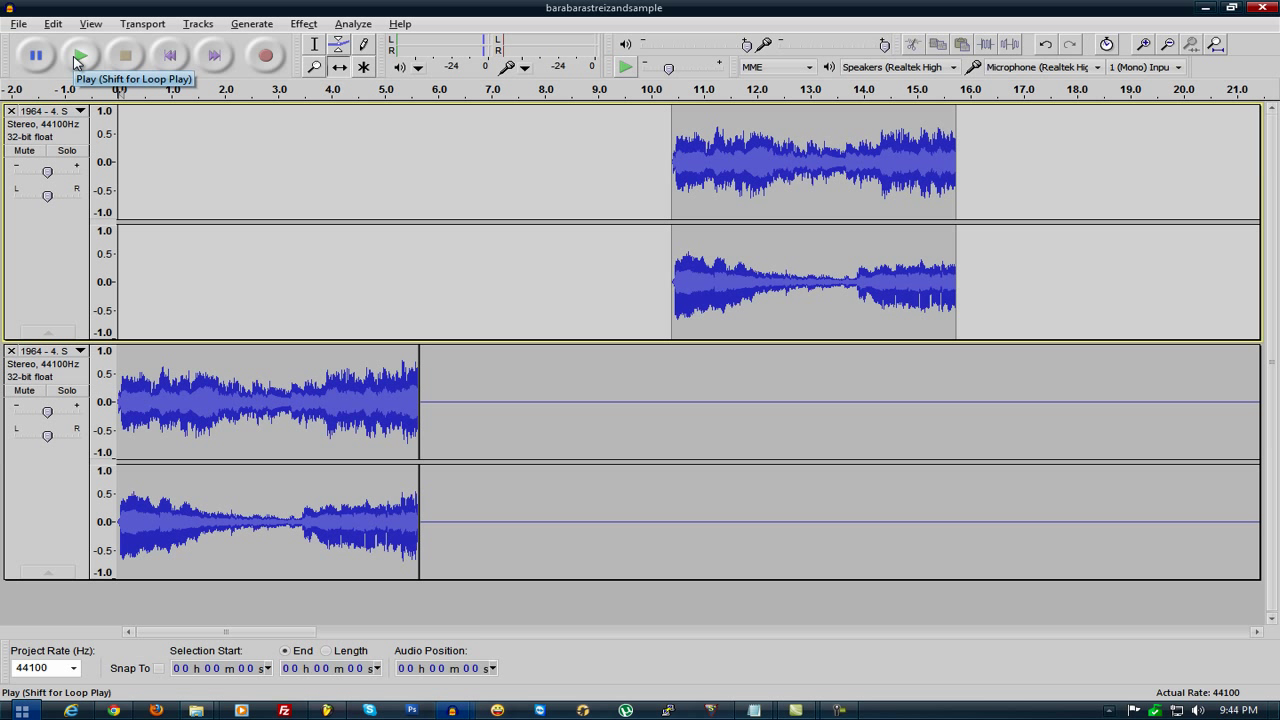
- Preview both tracks, then time-shift the upper clip left to about 5.8 s, right after the lower clip ends
{"action": "left_click", "coordinate": [80, 52]}
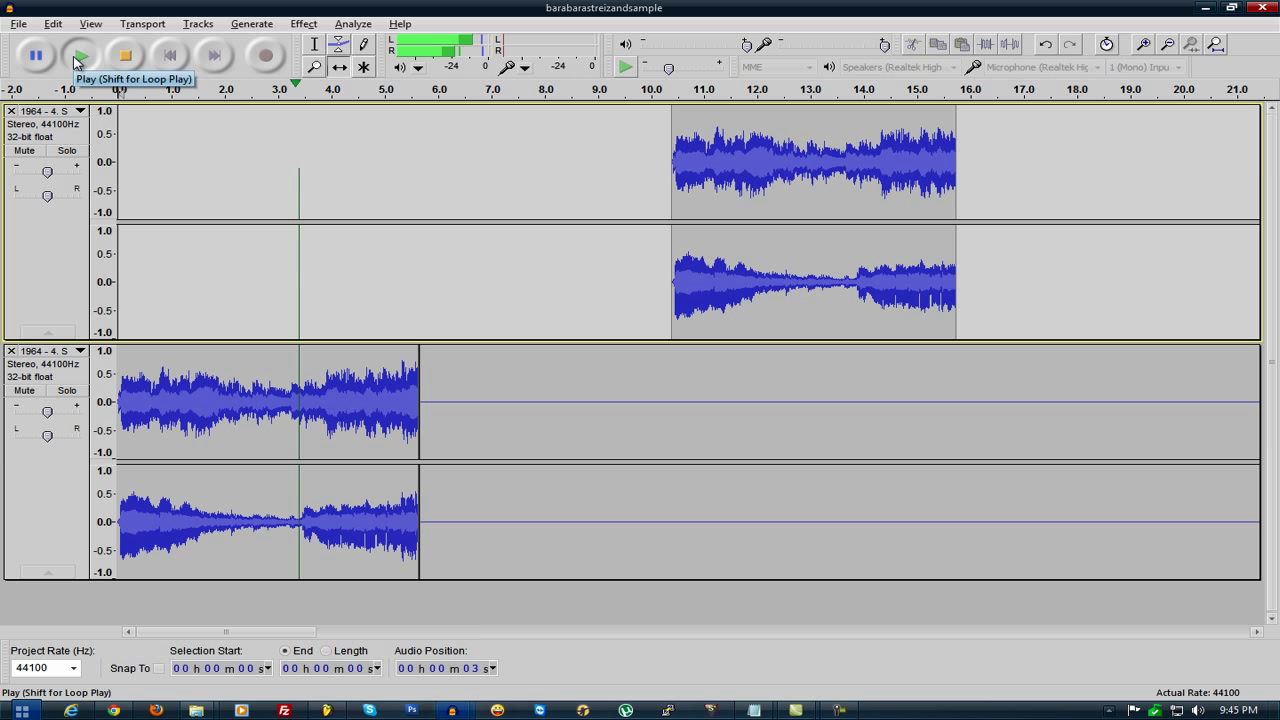
{"action": "left_click", "coordinate": [80, 52]}
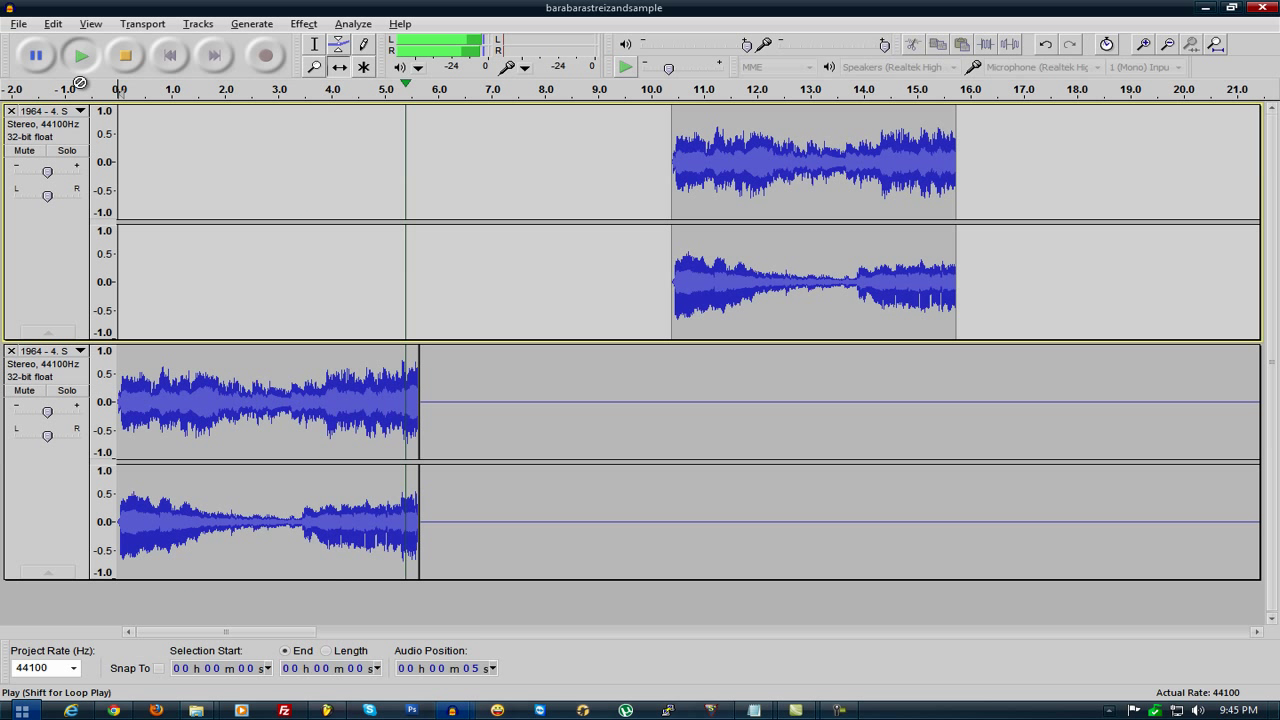
{"action": "left_click_drag", "start_coordinate": [810, 160], "coordinate": [736, 160]}
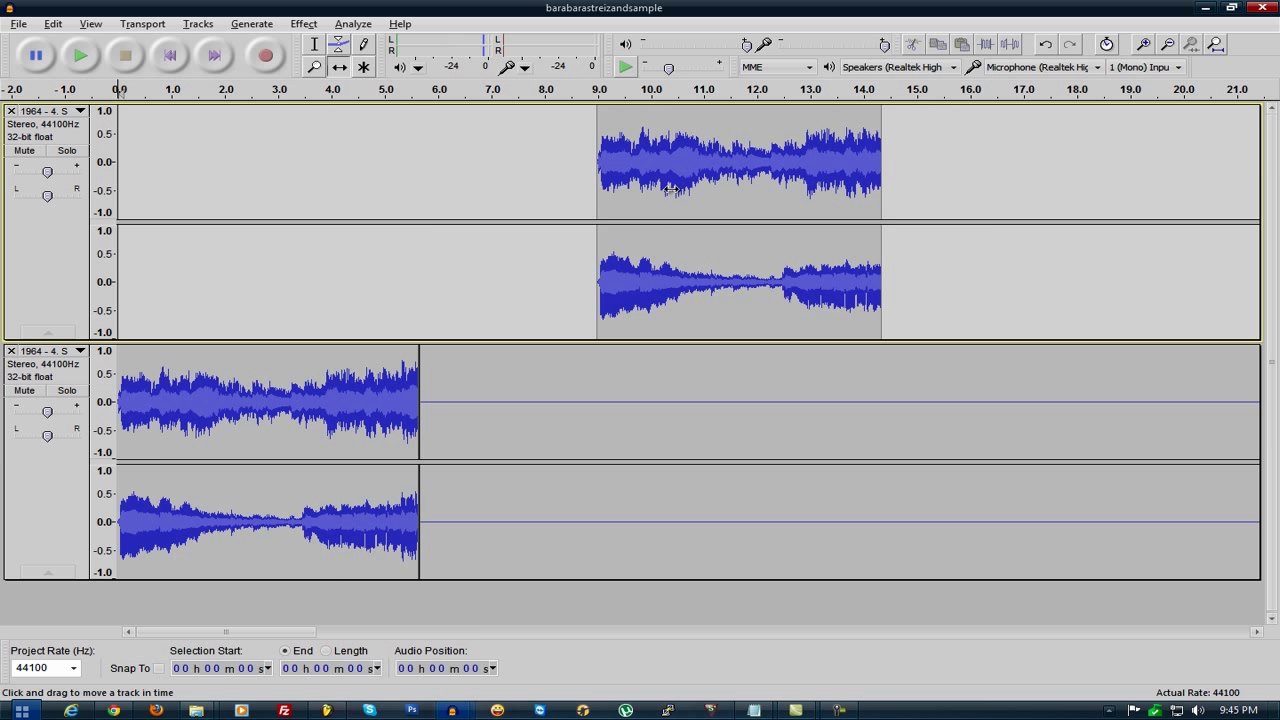
{"action": "left_click_drag", "start_coordinate": [740, 160], "coordinate": [560, 160]}
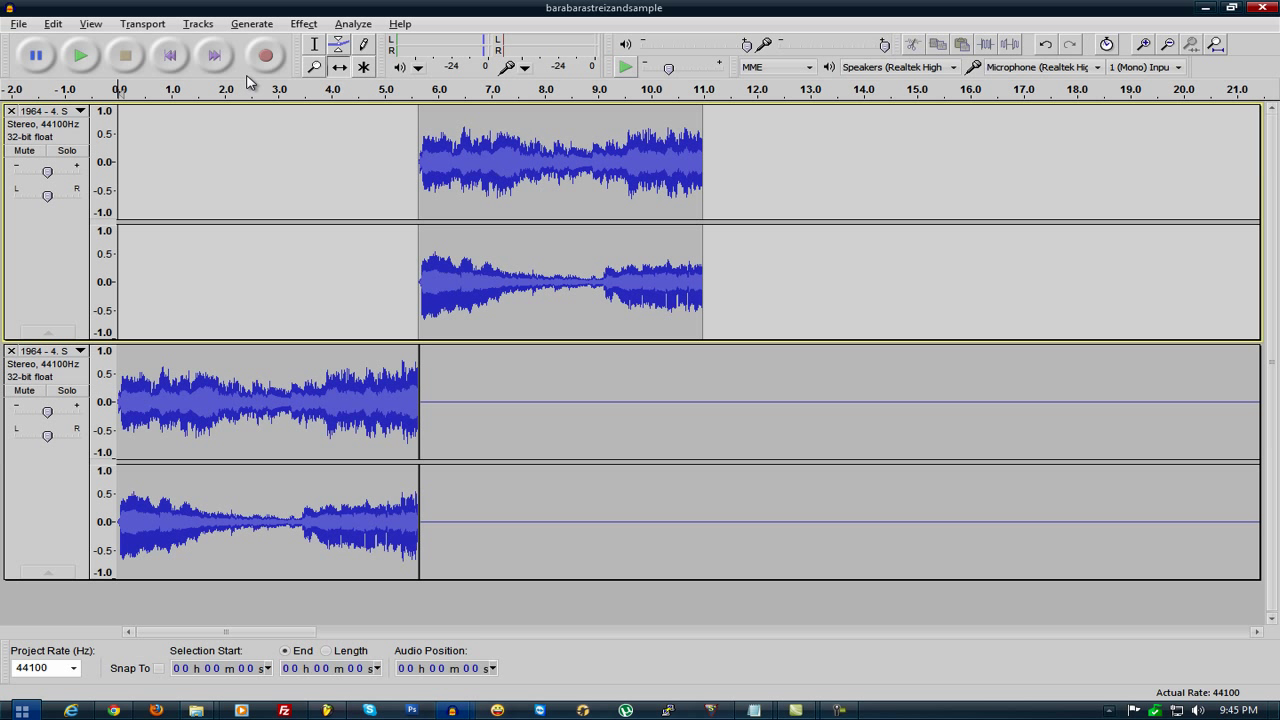
{"action": "mouse_move", "coordinate": [88, 62]}
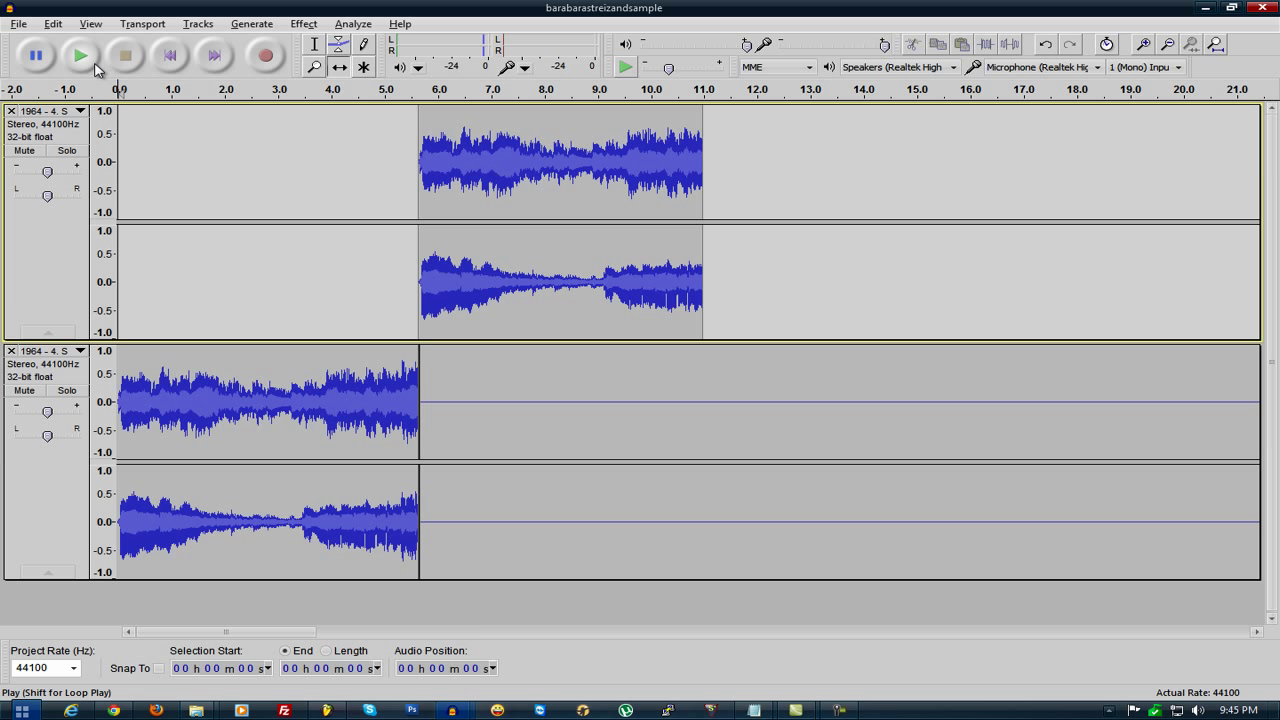
{"action": "mouse_move", "coordinate": [84, 54]}
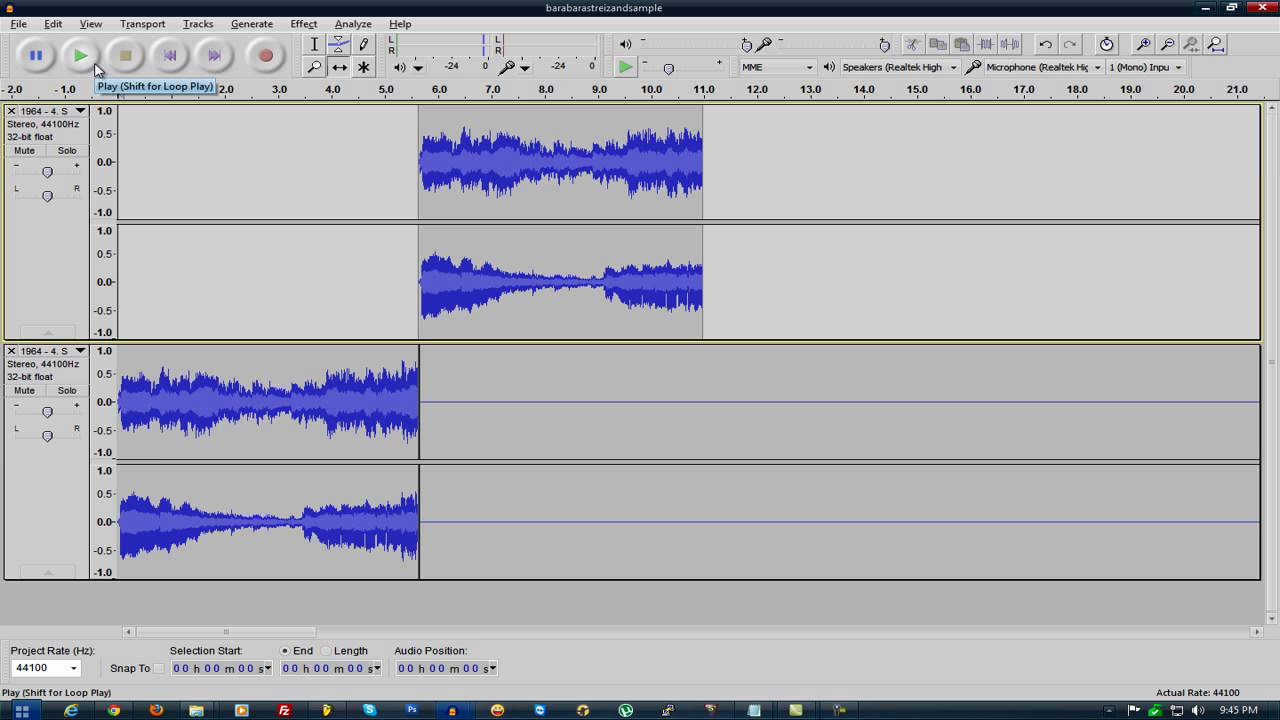
- Play the rearranged tracks back to back to check the join, then stop
{"action": "left_click", "coordinate": [80, 54]}
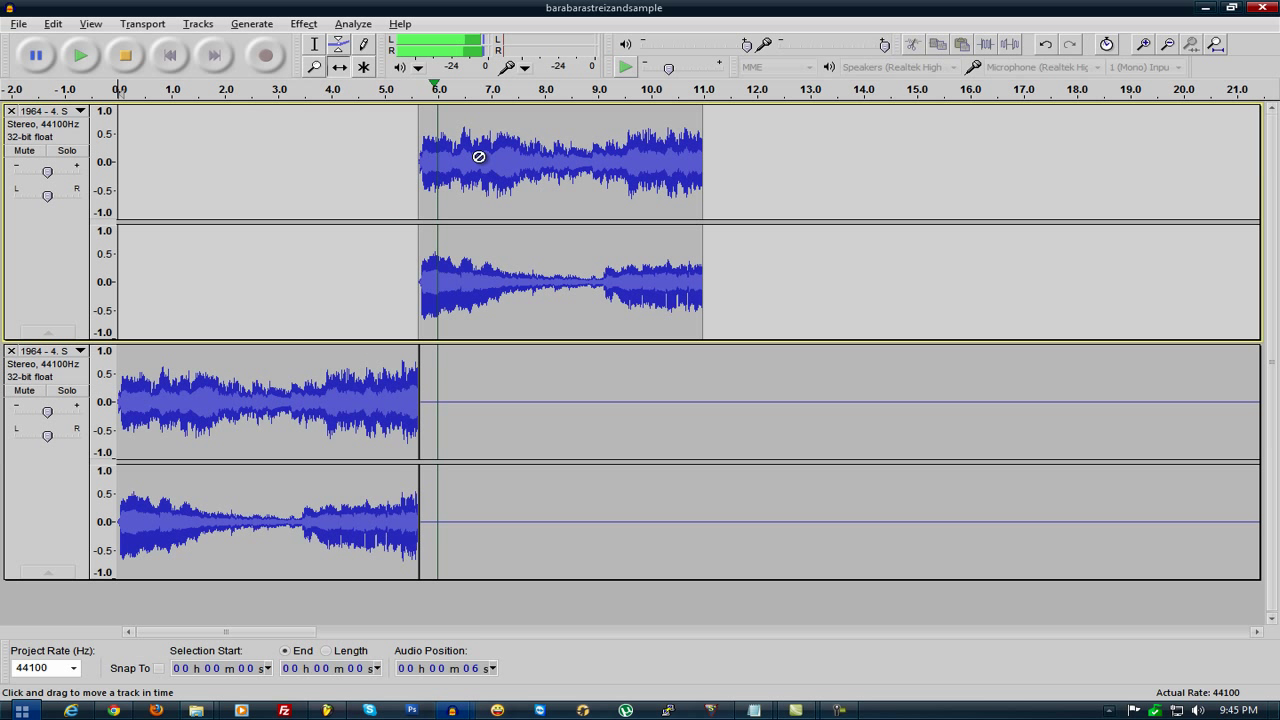
{"action": "left_click", "coordinate": [80, 54]}
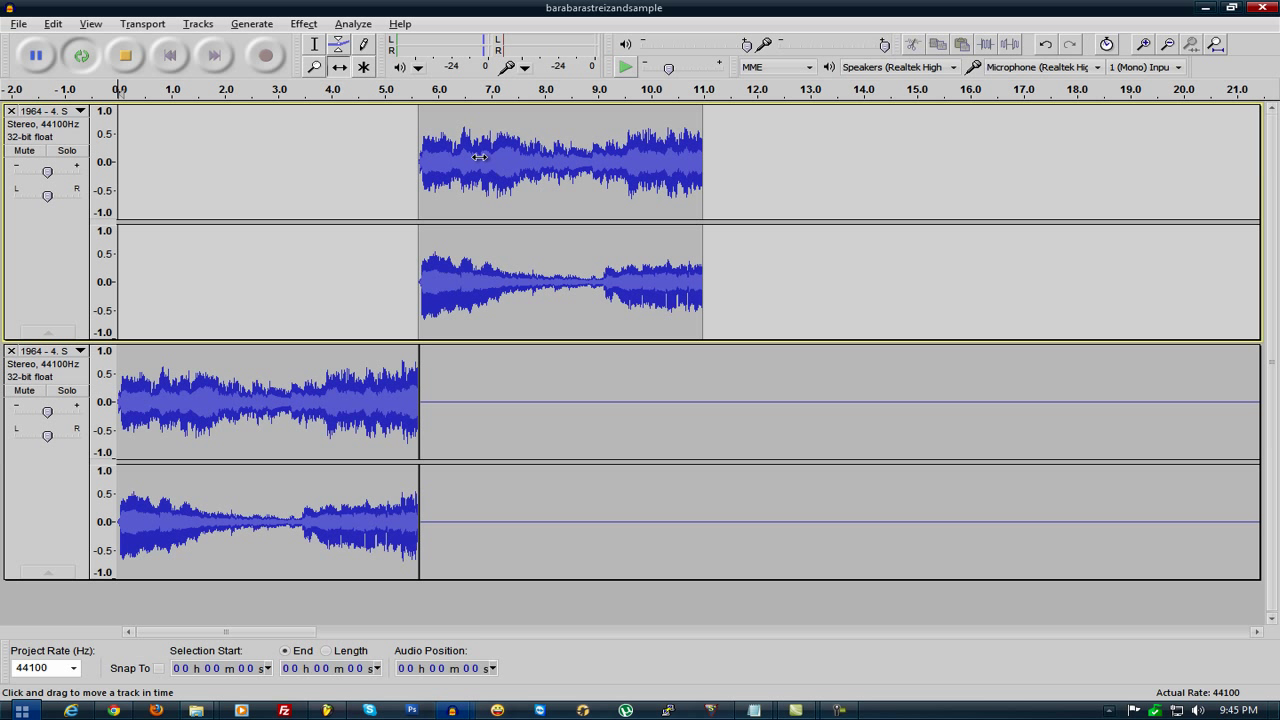
{"action": "left_click", "coordinate": [624, 68]}
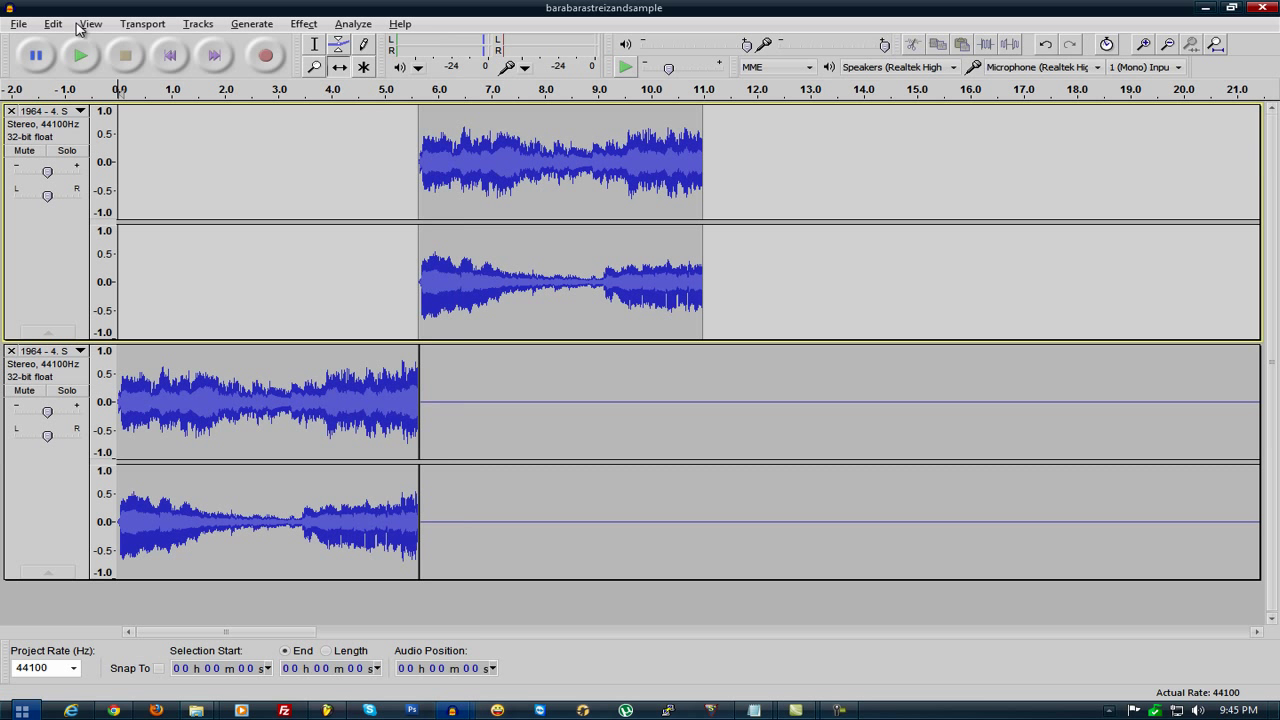
{"action": "mouse_move", "coordinate": [460, 708]}
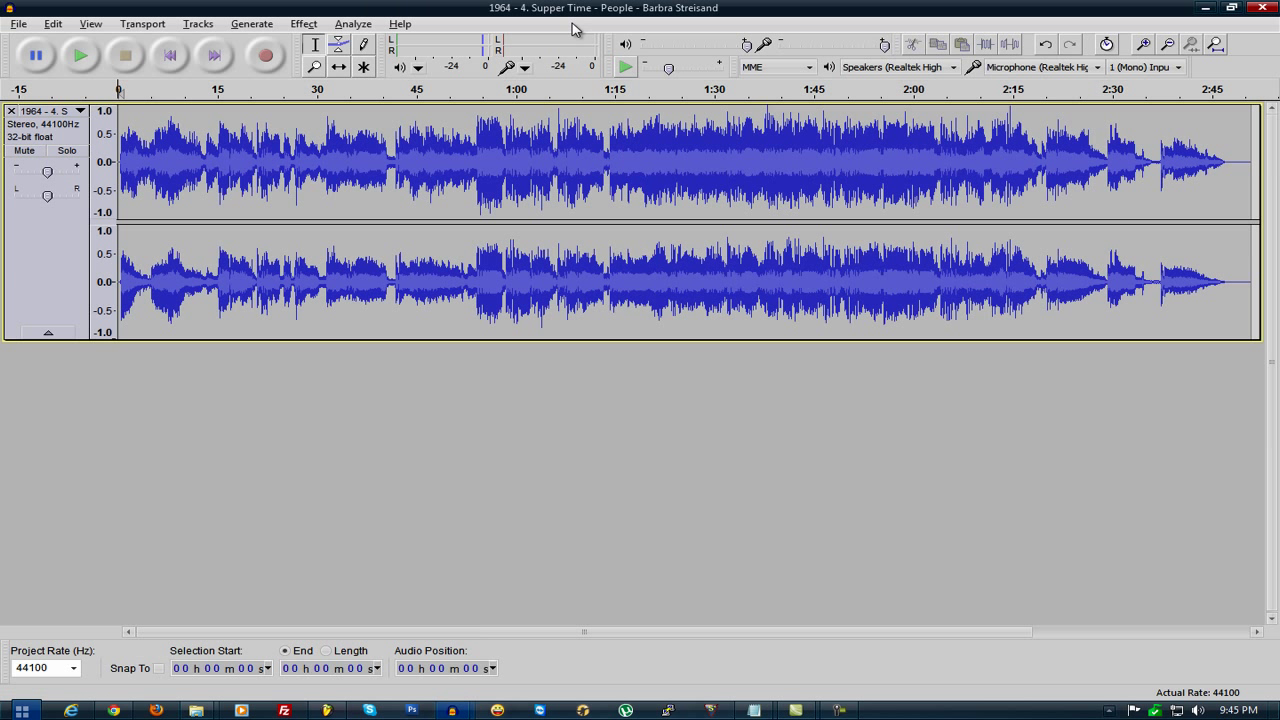
{"action": "mouse_move", "coordinate": [168, 56]}
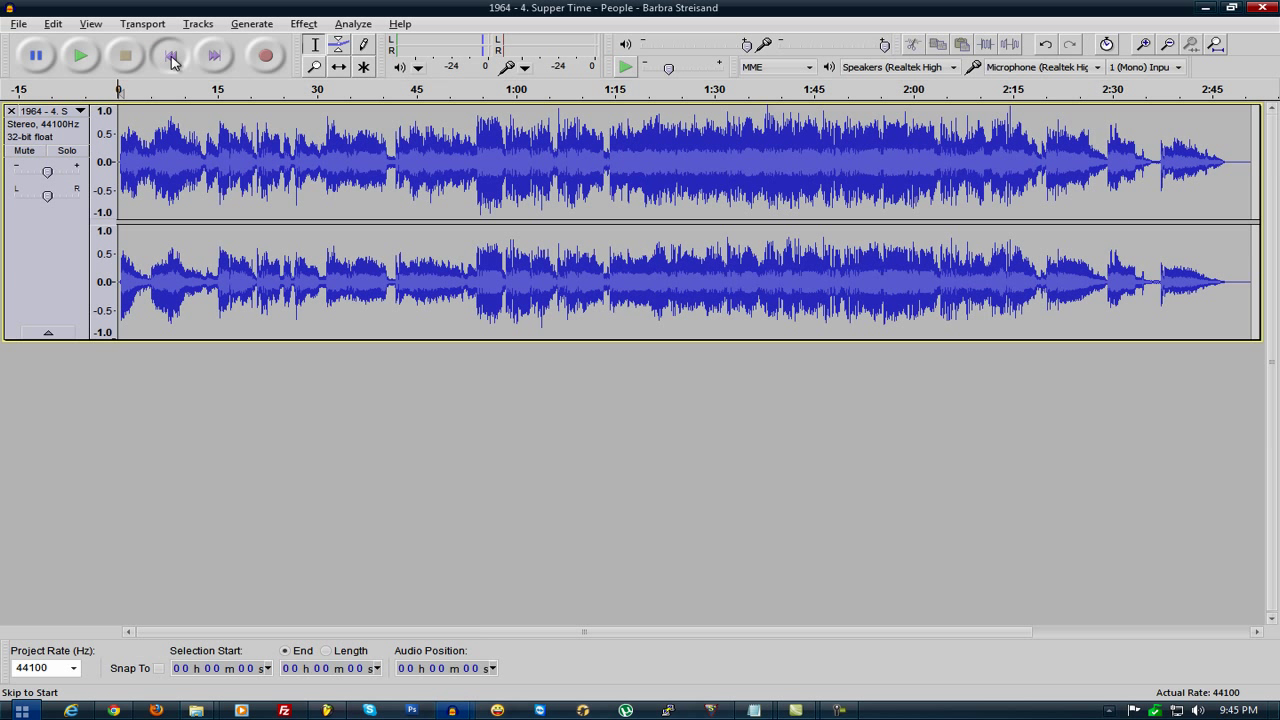
{"action": "mouse_move", "coordinate": [122, 56]}
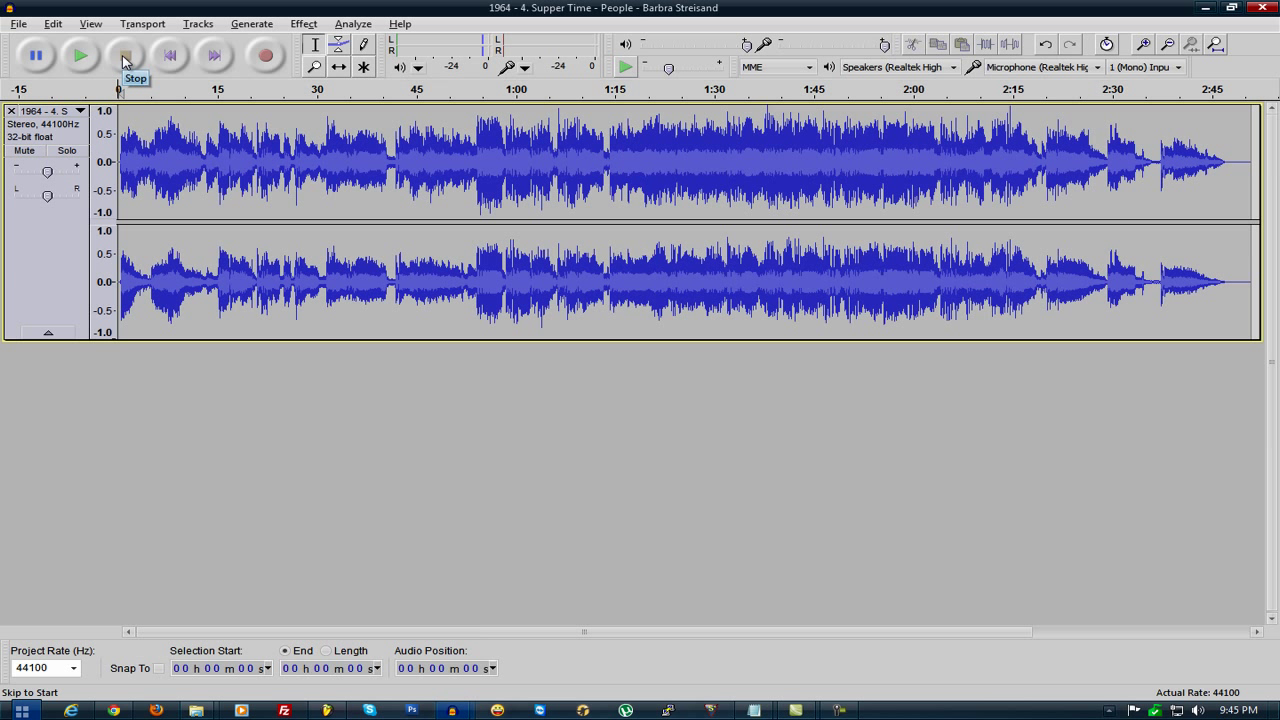
- Play and stop the full Supper Time song in its own Audacity project
{"action": "left_click", "coordinate": [78, 56]}
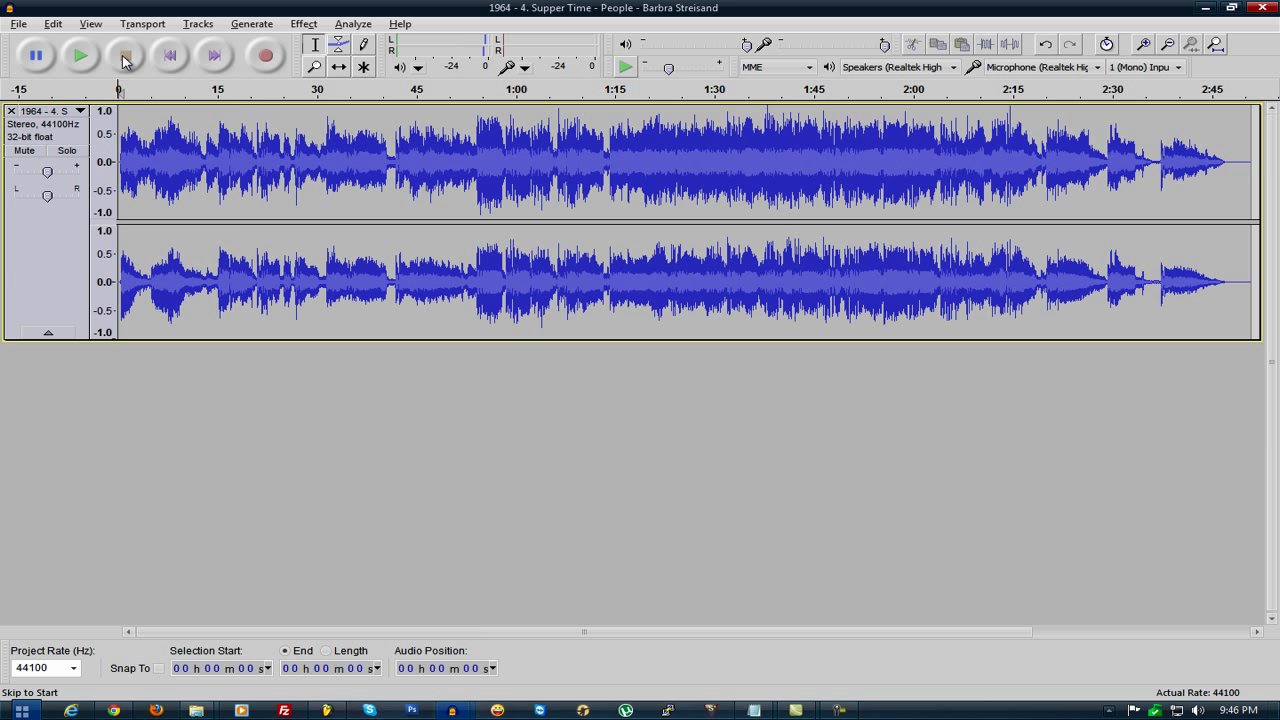
{"action": "left_click", "coordinate": [124, 56]}
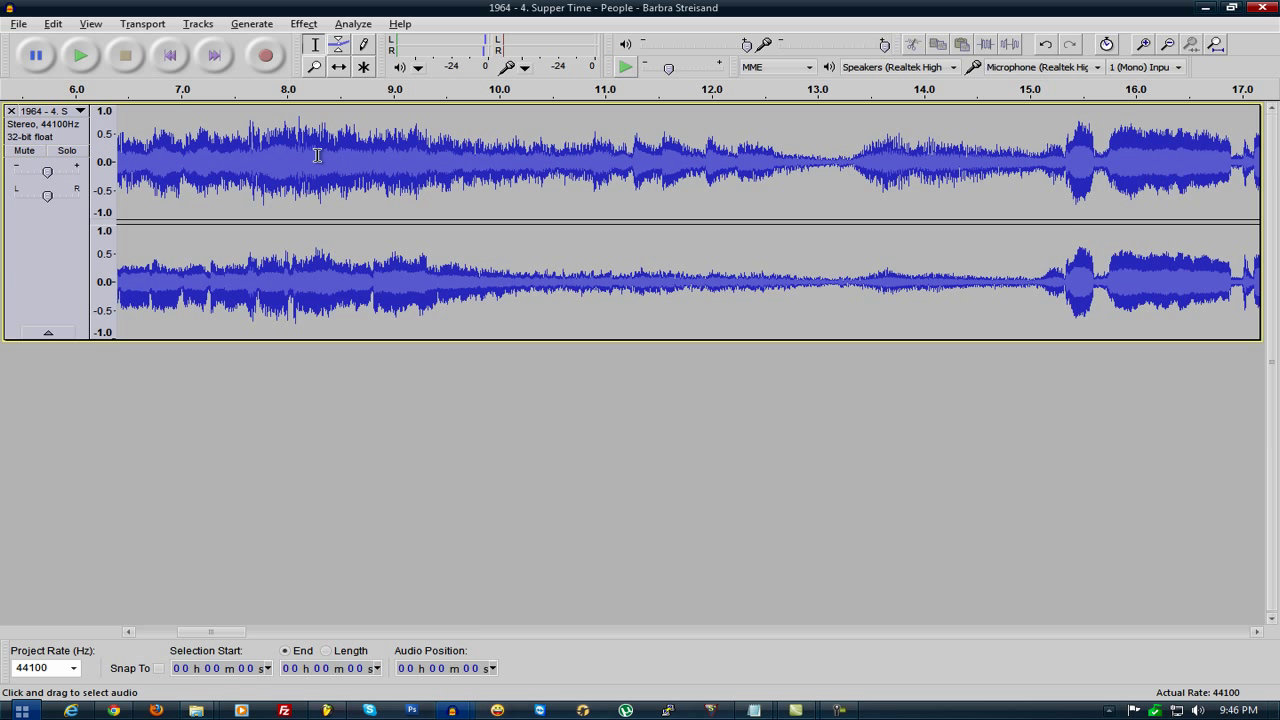
- Play from the start, select the intro up to about 7.8 s and split it onto its own track
{"action": "left_click", "coordinate": [164, 56]}
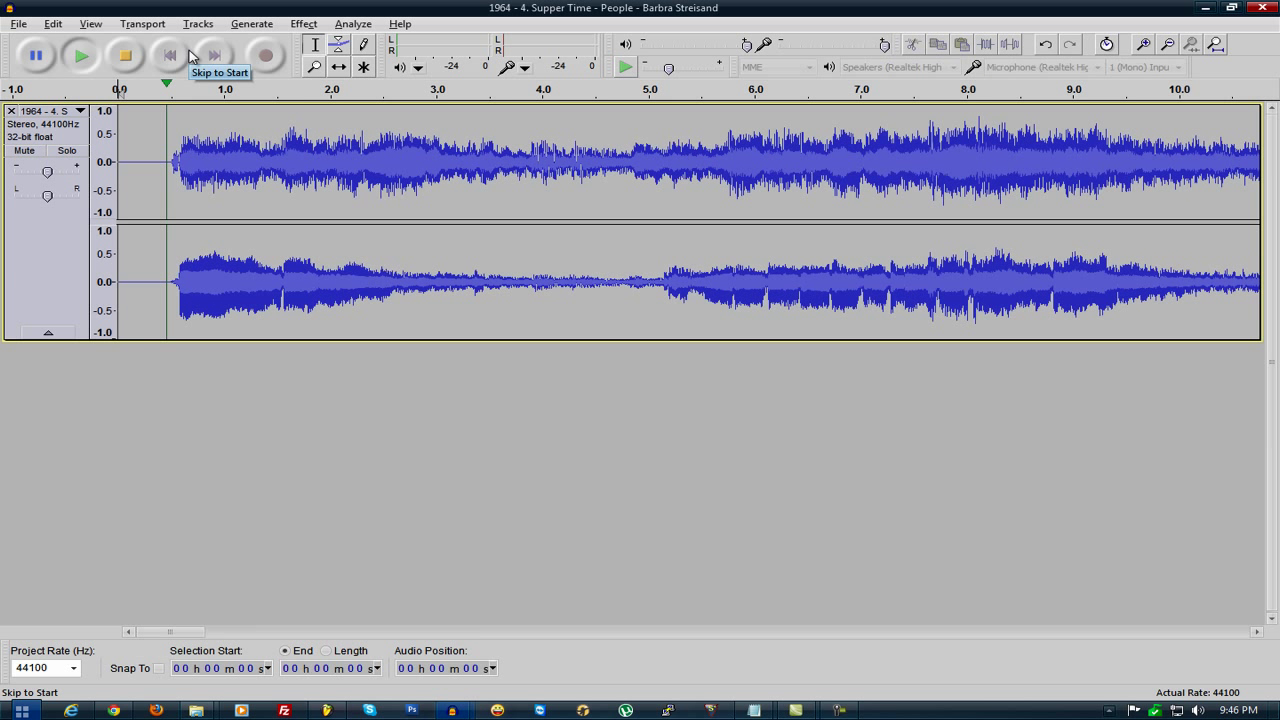
{"action": "left_click", "coordinate": [76, 58]}
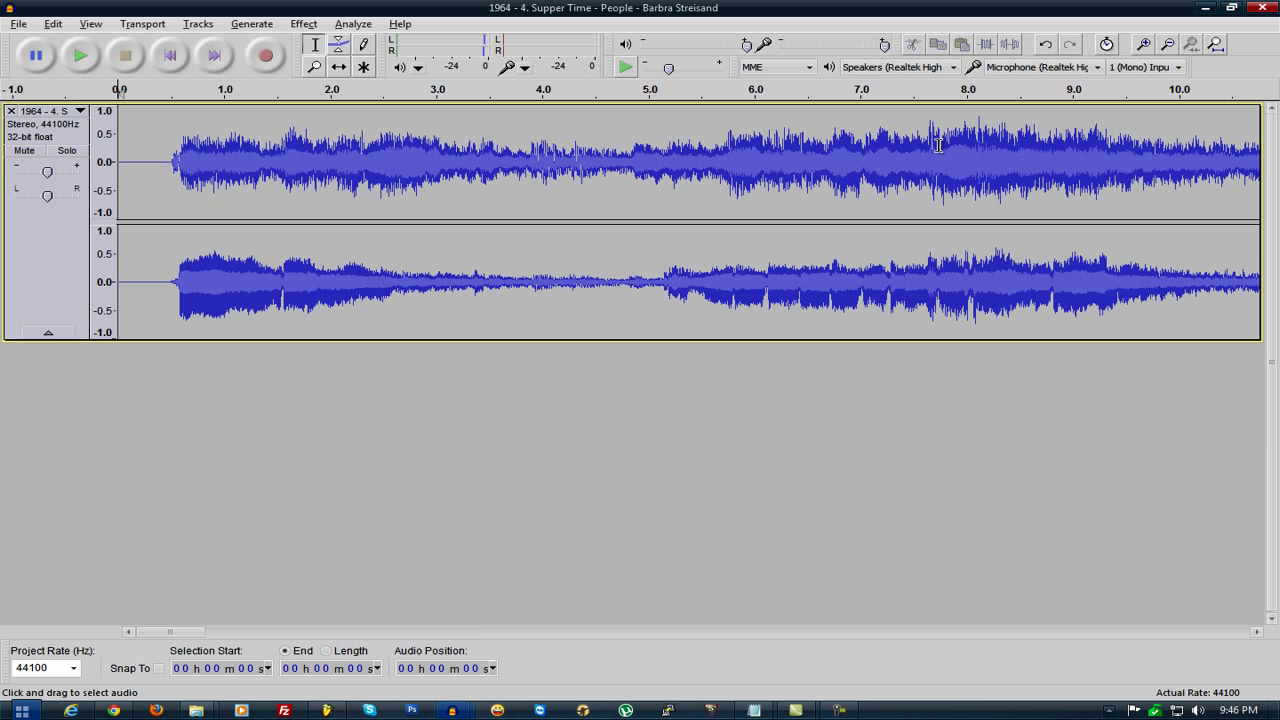
{"action": "left_click_drag", "start_coordinate": [176, 160], "coordinate": [940, 160]}
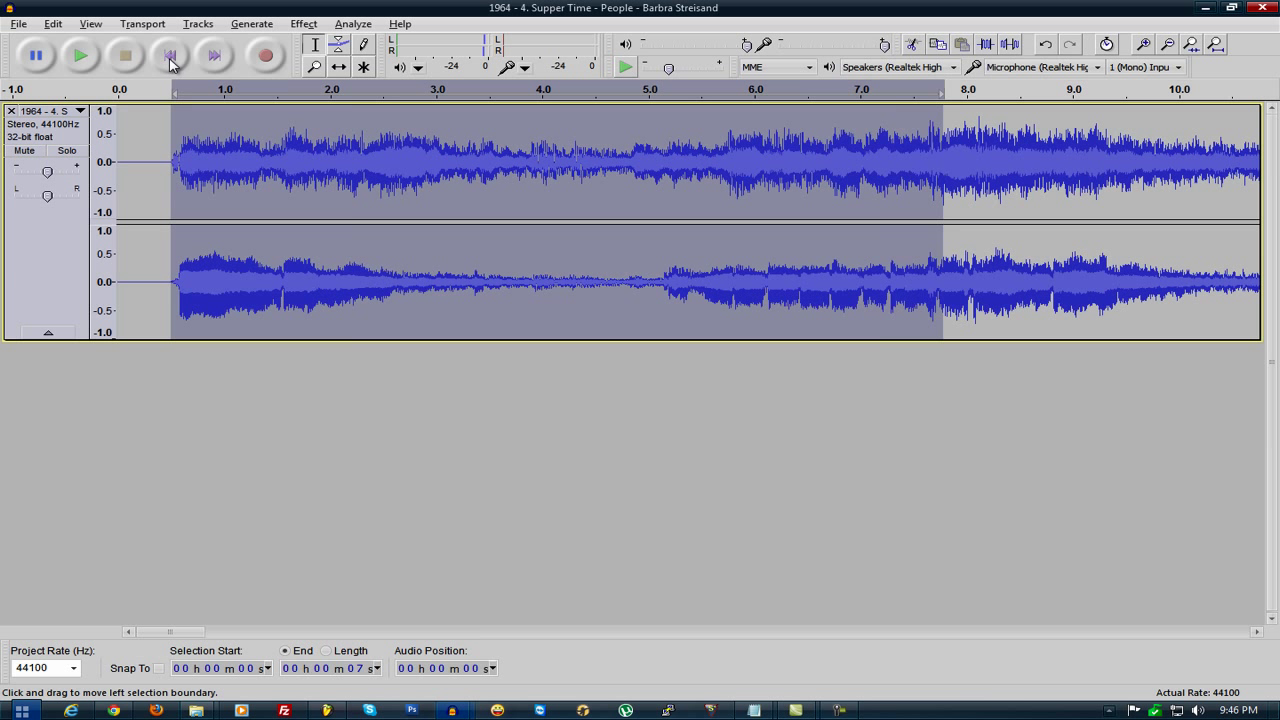
{"action": "left_click", "coordinate": [52, 24]}
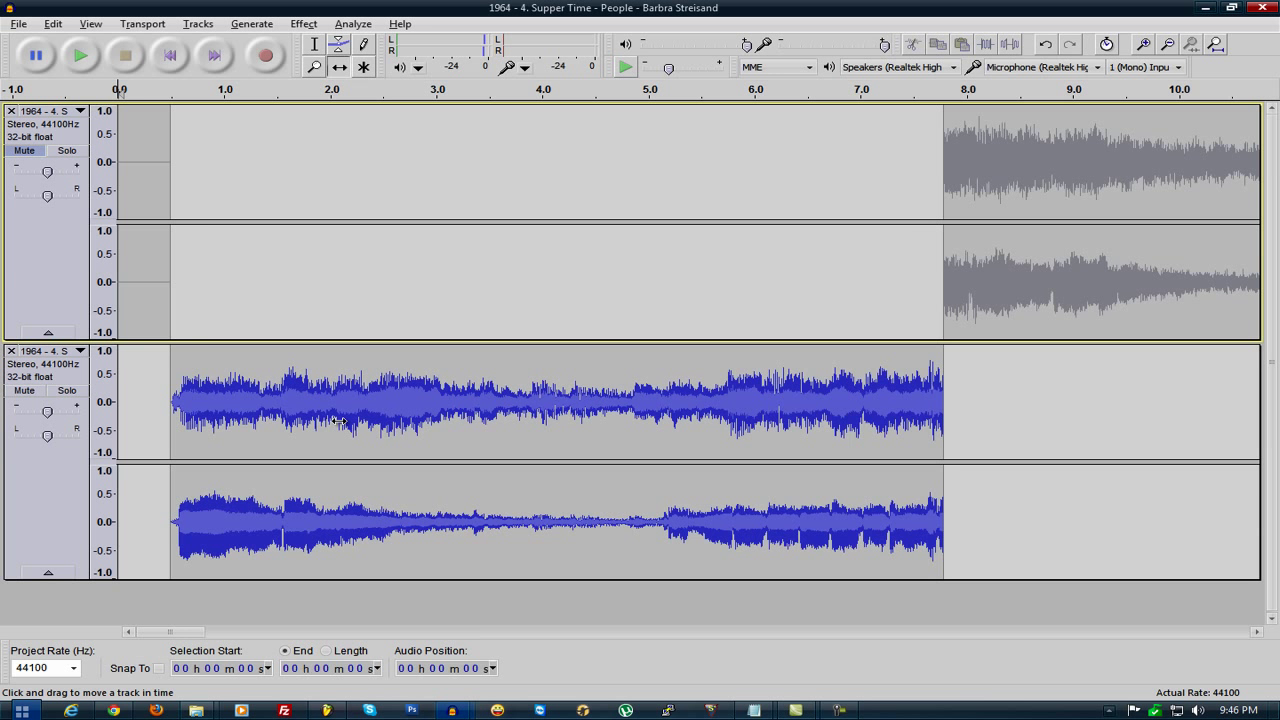
- Slide the intro clip to start at zero, audition it and select the whole clip
{"action": "left_click_drag", "start_coordinate": [340, 420], "coordinate": [290, 420]}
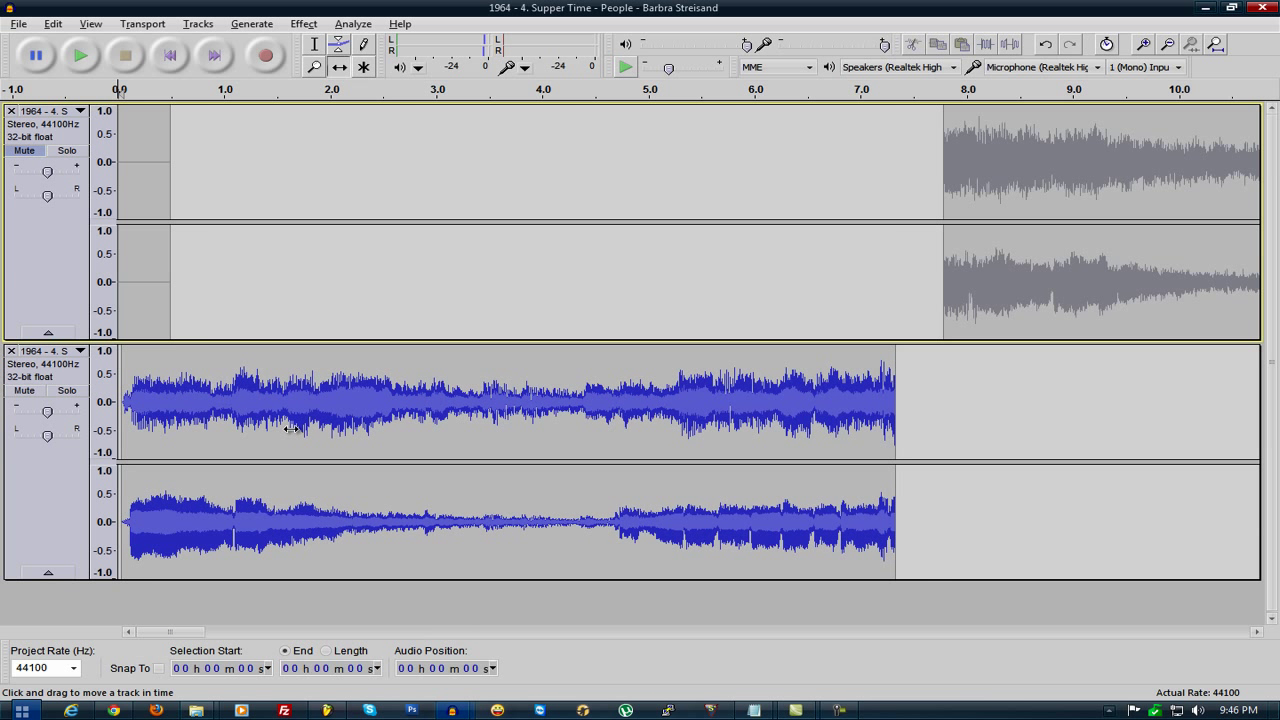
{"action": "left_click", "coordinate": [76, 56]}
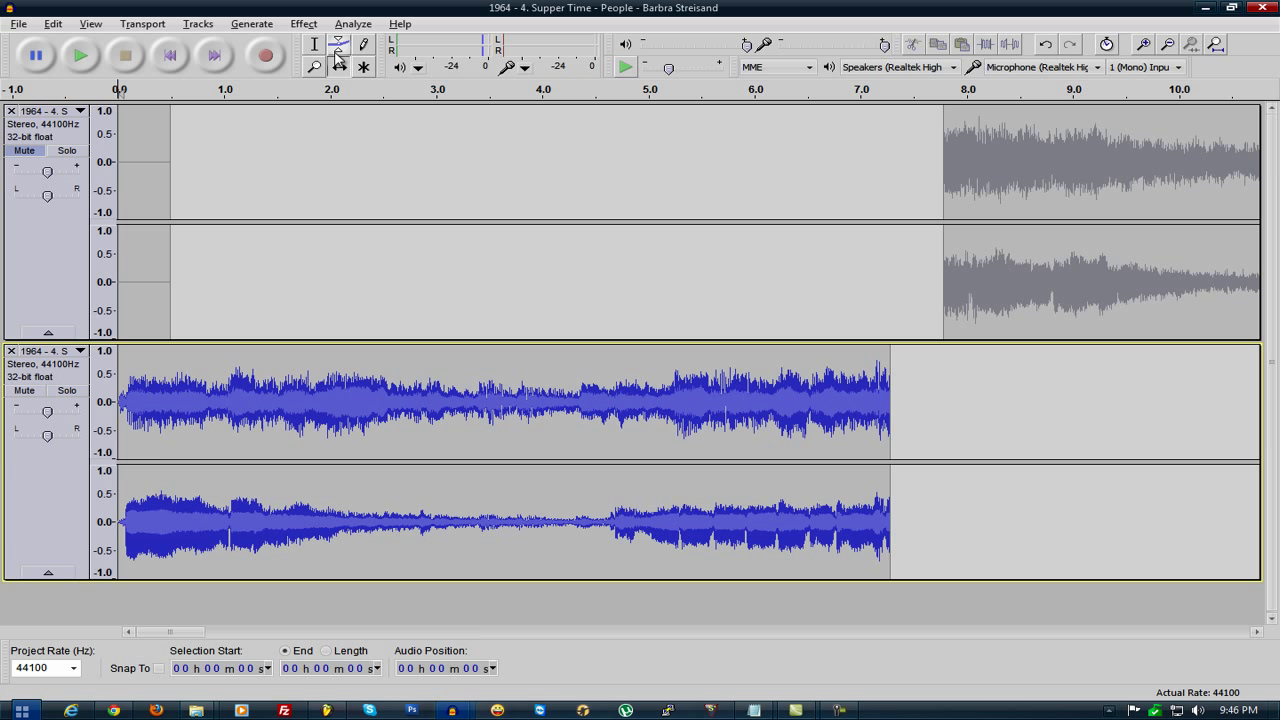
{"action": "left_click", "coordinate": [810, 400]}
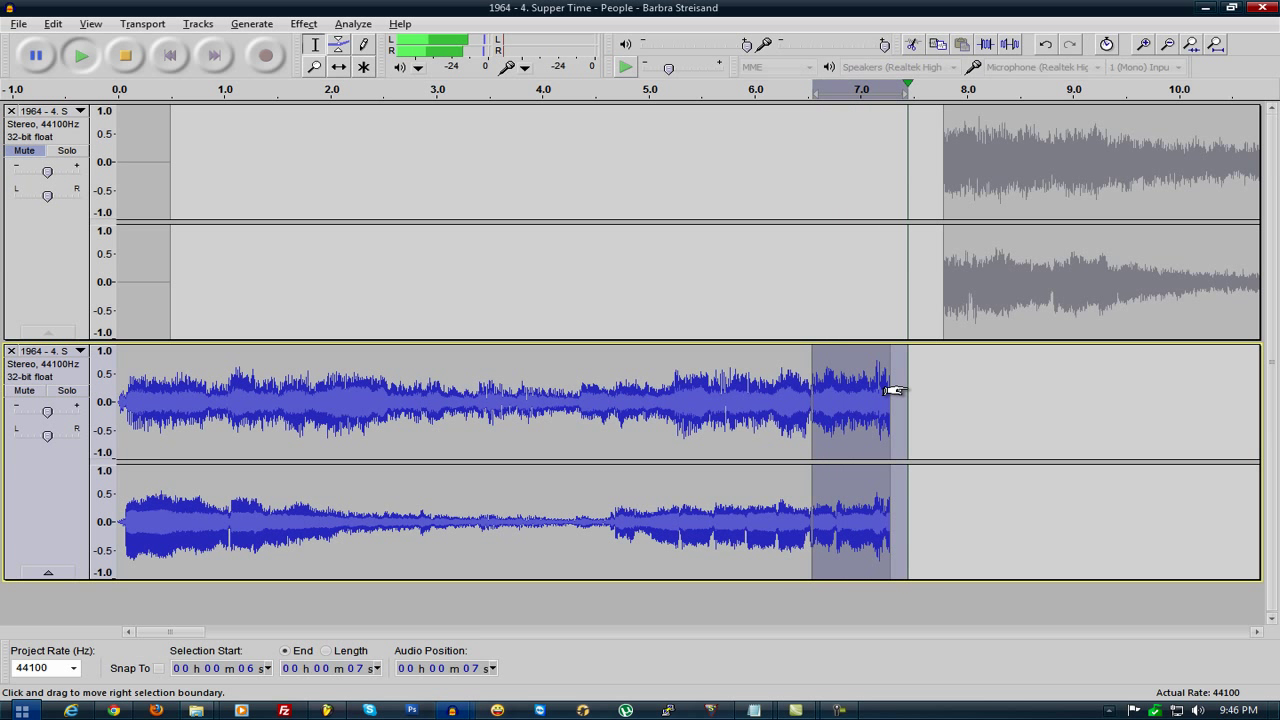
{"action": "left_click", "coordinate": [124, 56]}
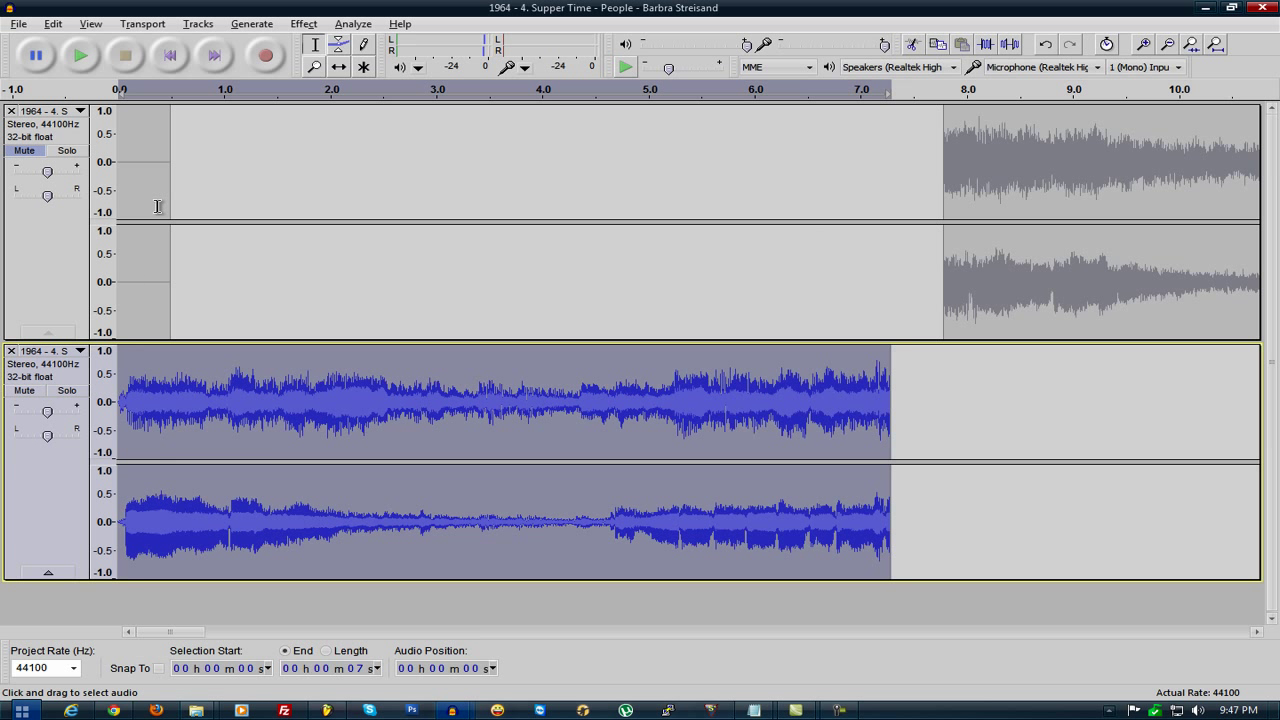
{"action": "left_click", "coordinate": [304, 24]}
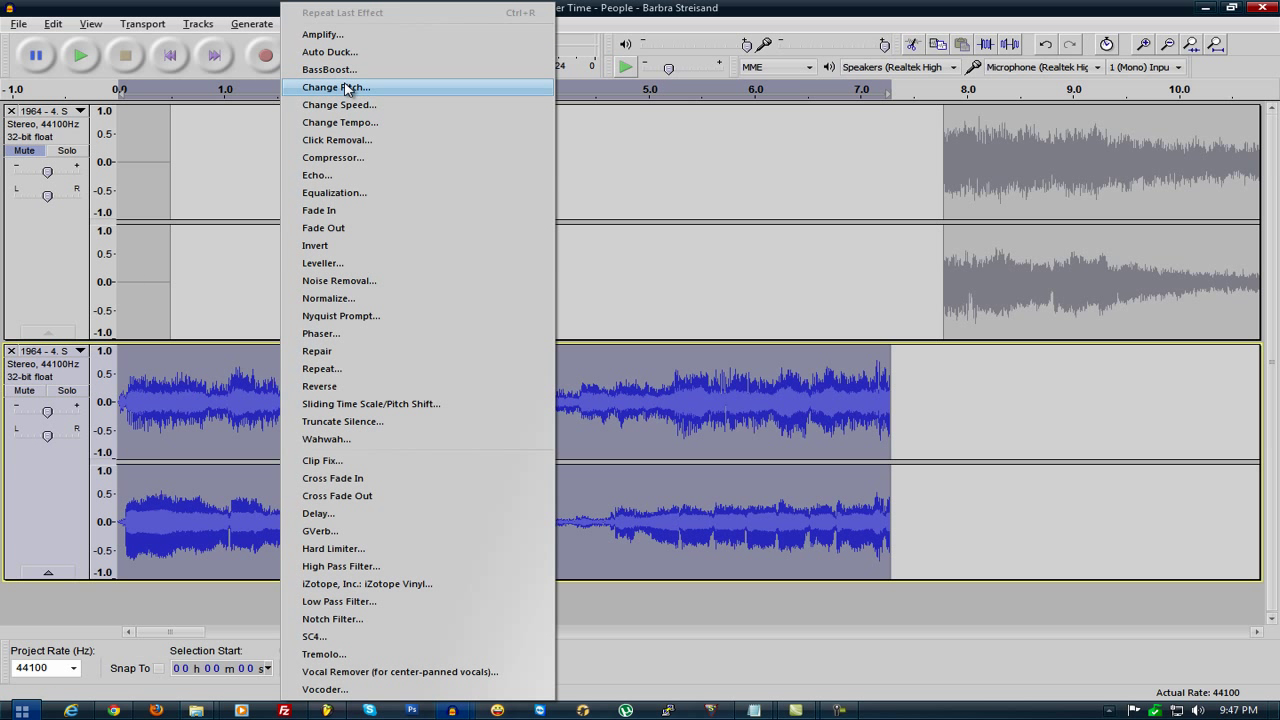
{"action": "left_click", "coordinate": [338, 104]}
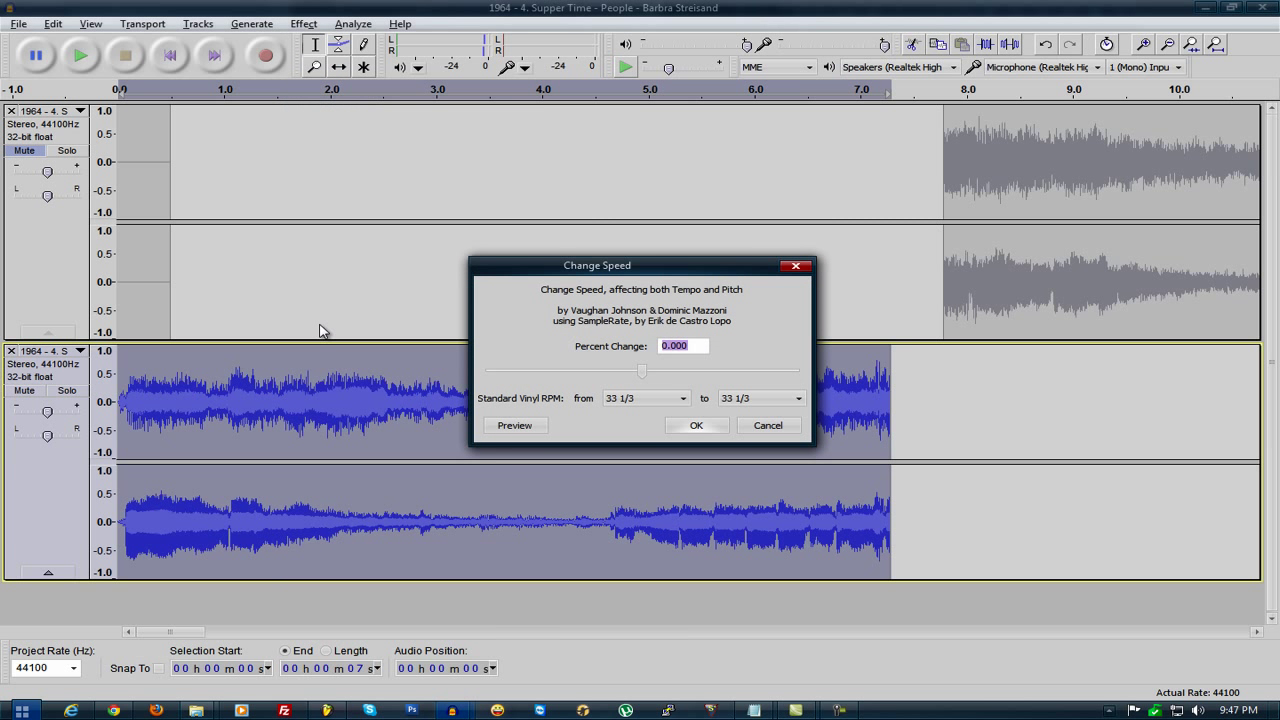
{"action": "left_click_drag", "start_coordinate": [642, 370], "coordinate": [662, 370]}
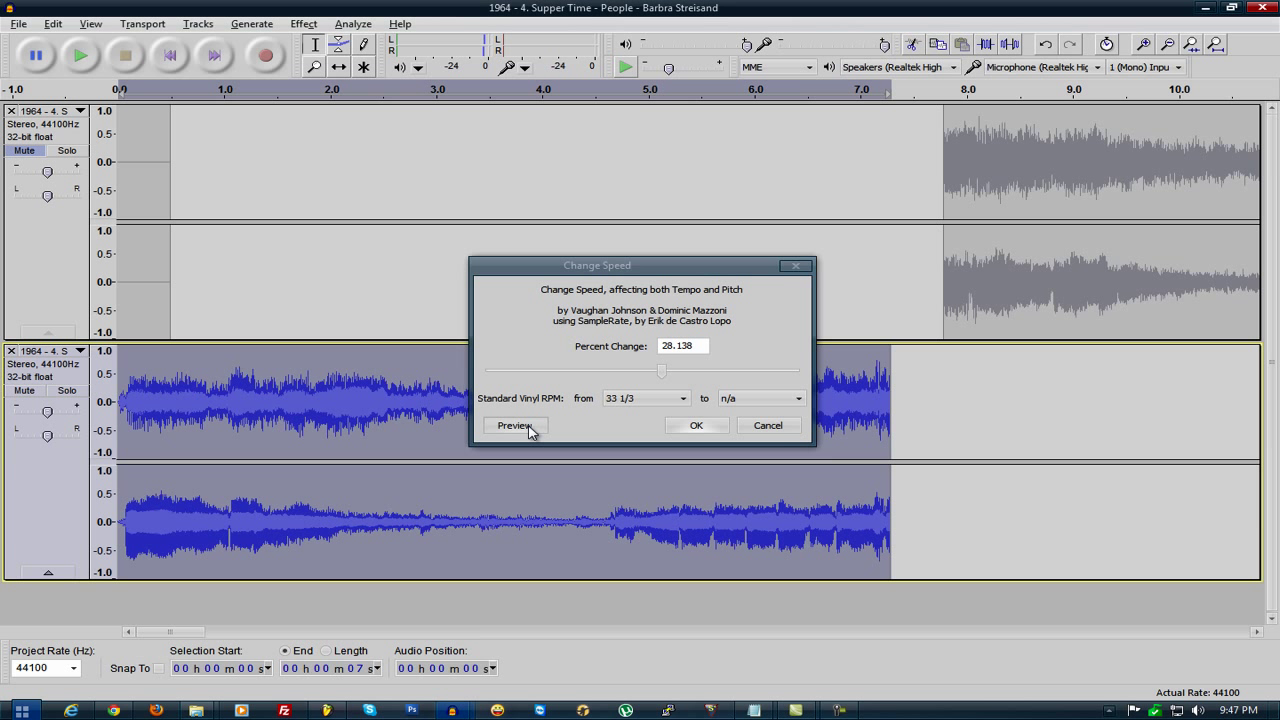
{"action": "left_click", "coordinate": [516, 424]}
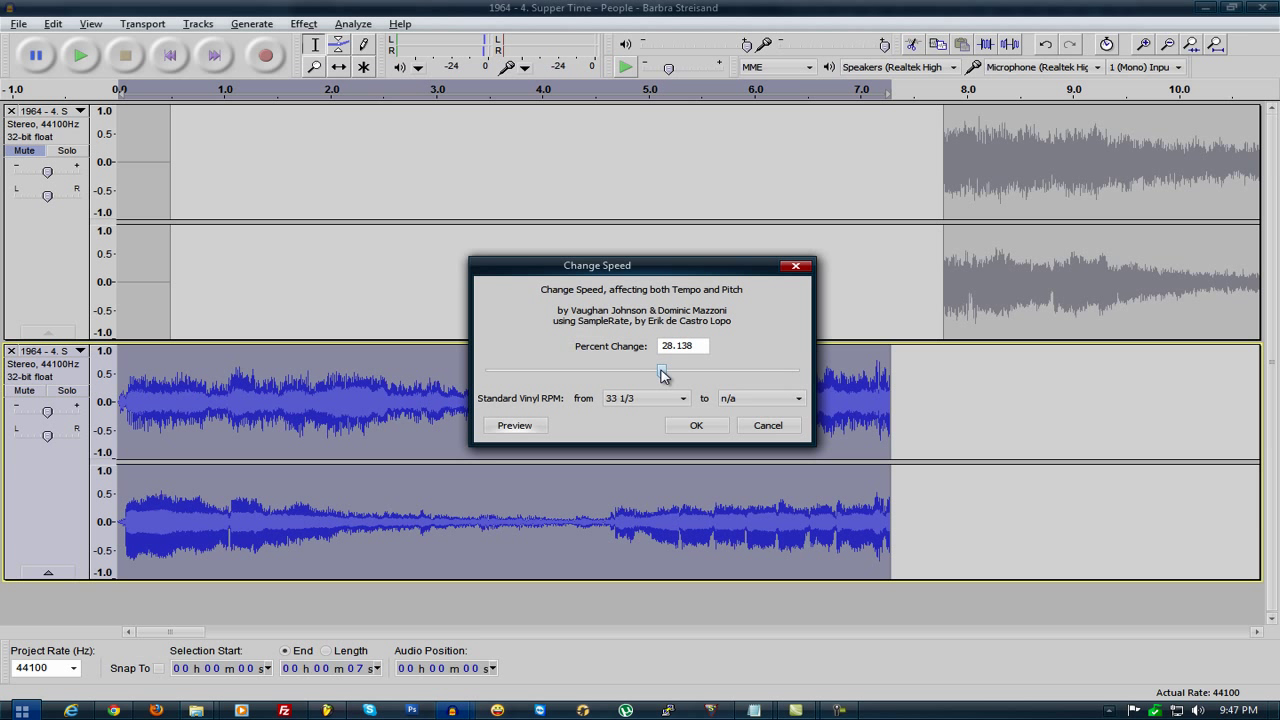
{"action": "left_click_drag", "start_coordinate": [662, 370], "coordinate": [656, 370]}
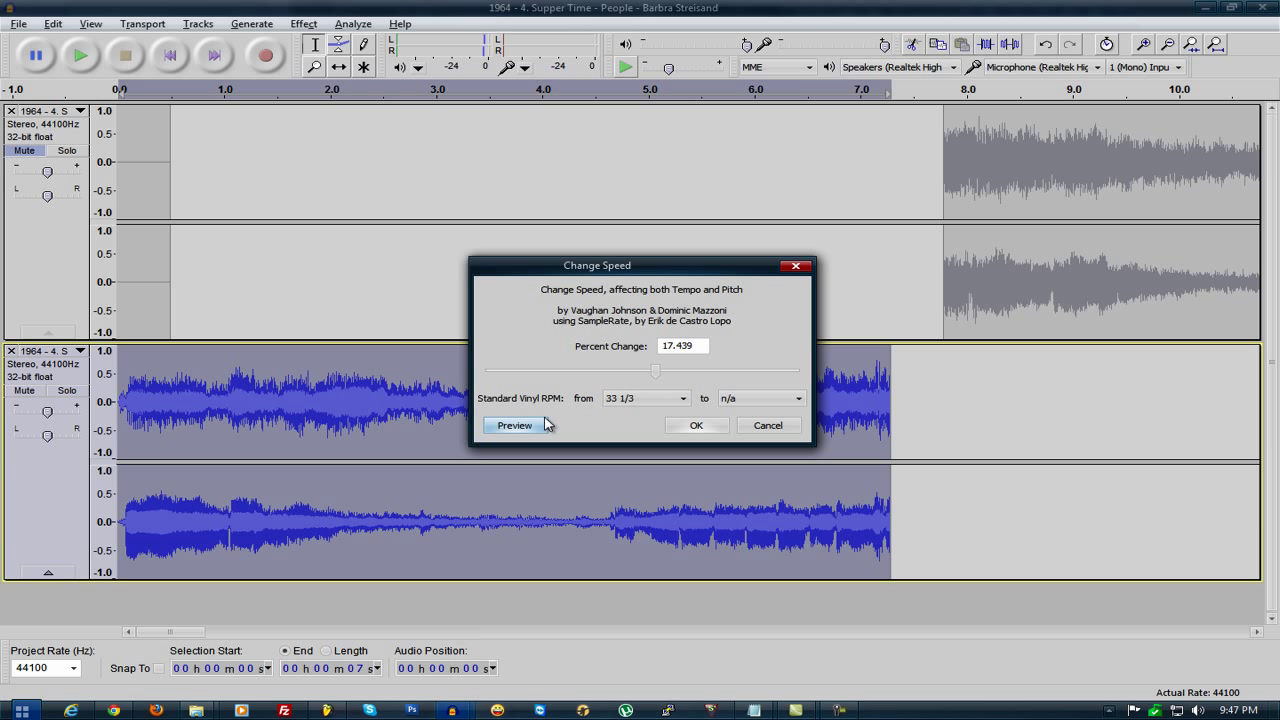
{"action": "left_click", "coordinate": [514, 424]}
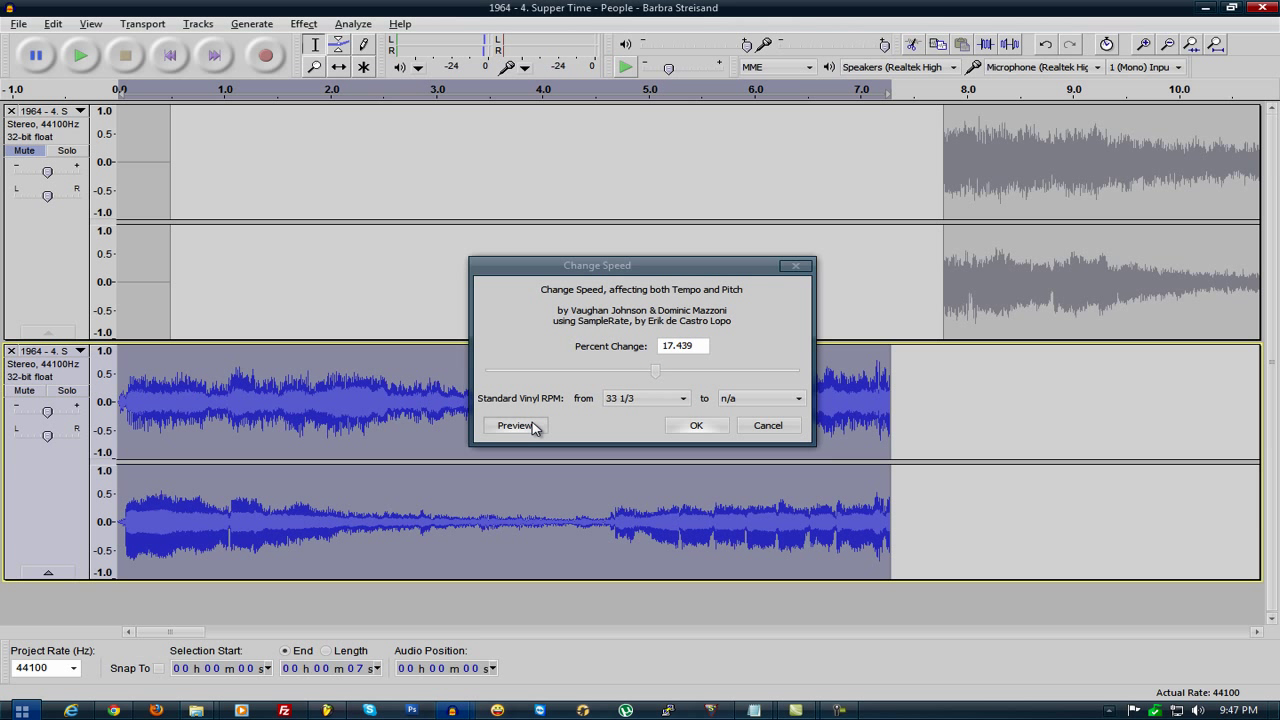
{"action": "left_click", "coordinate": [512, 424]}
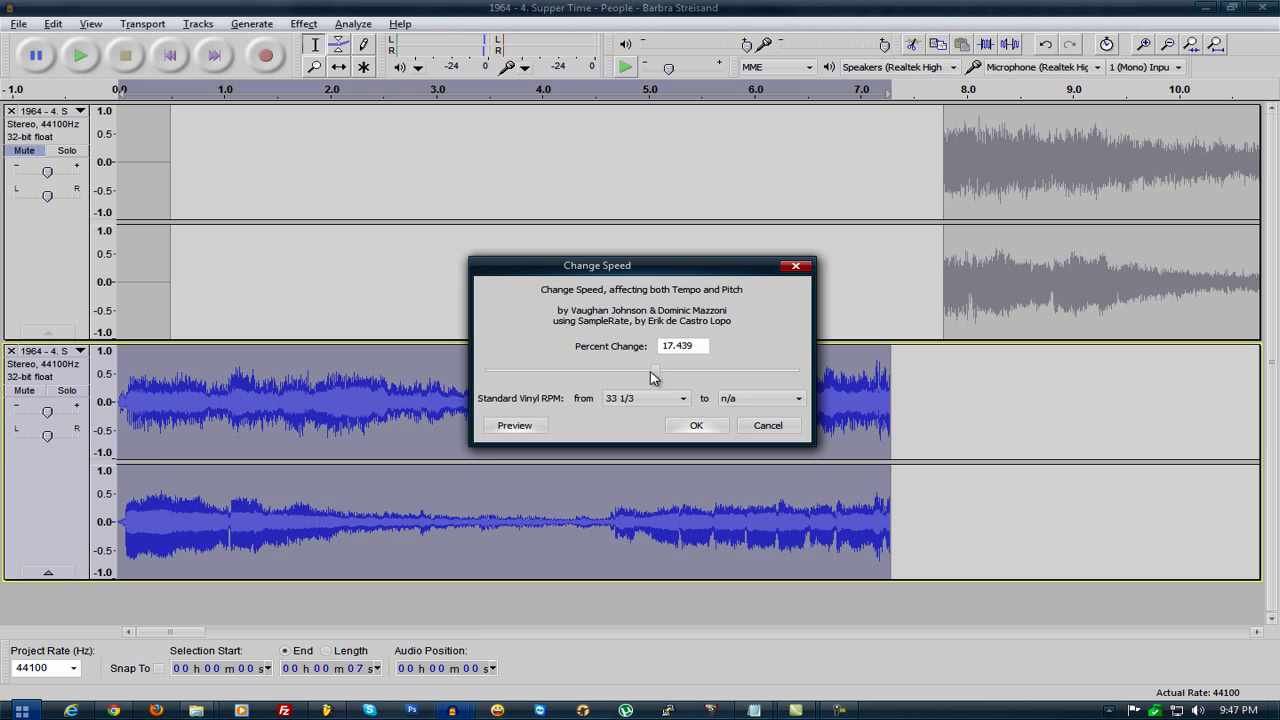
{"action": "left_click_drag", "start_coordinate": [650, 370], "coordinate": [660, 370]}
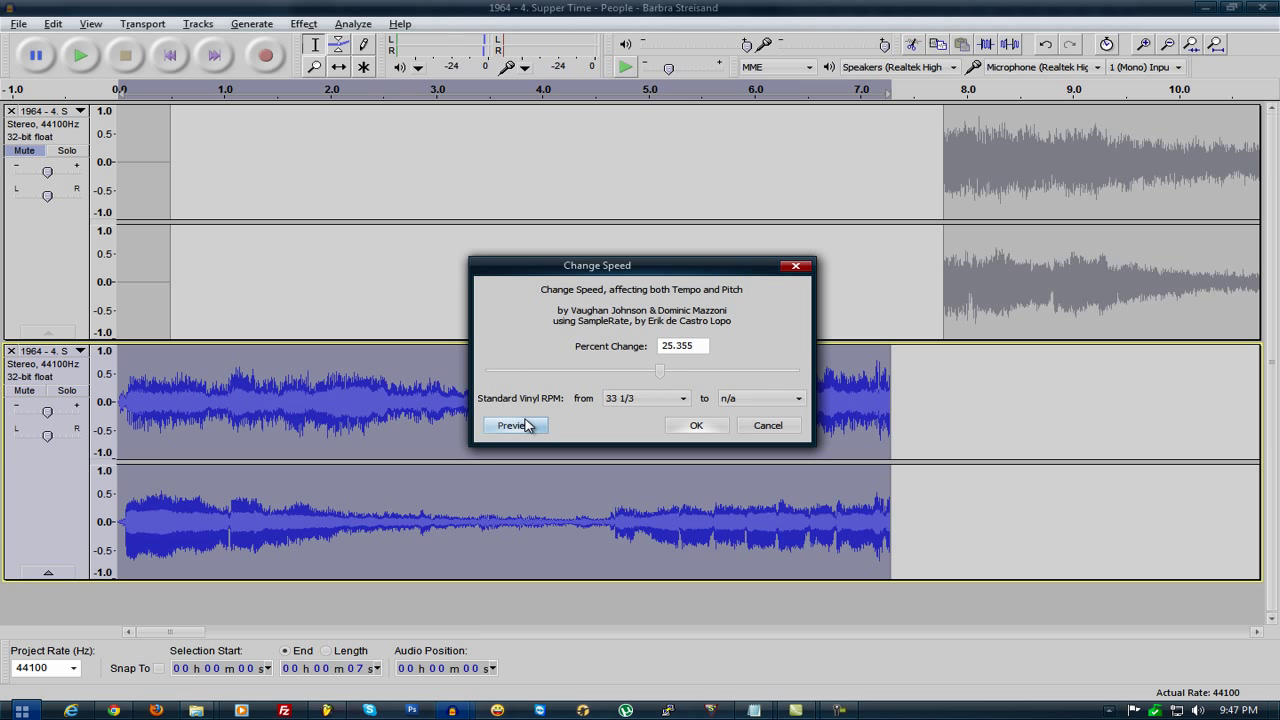
{"action": "left_click", "coordinate": [516, 424]}
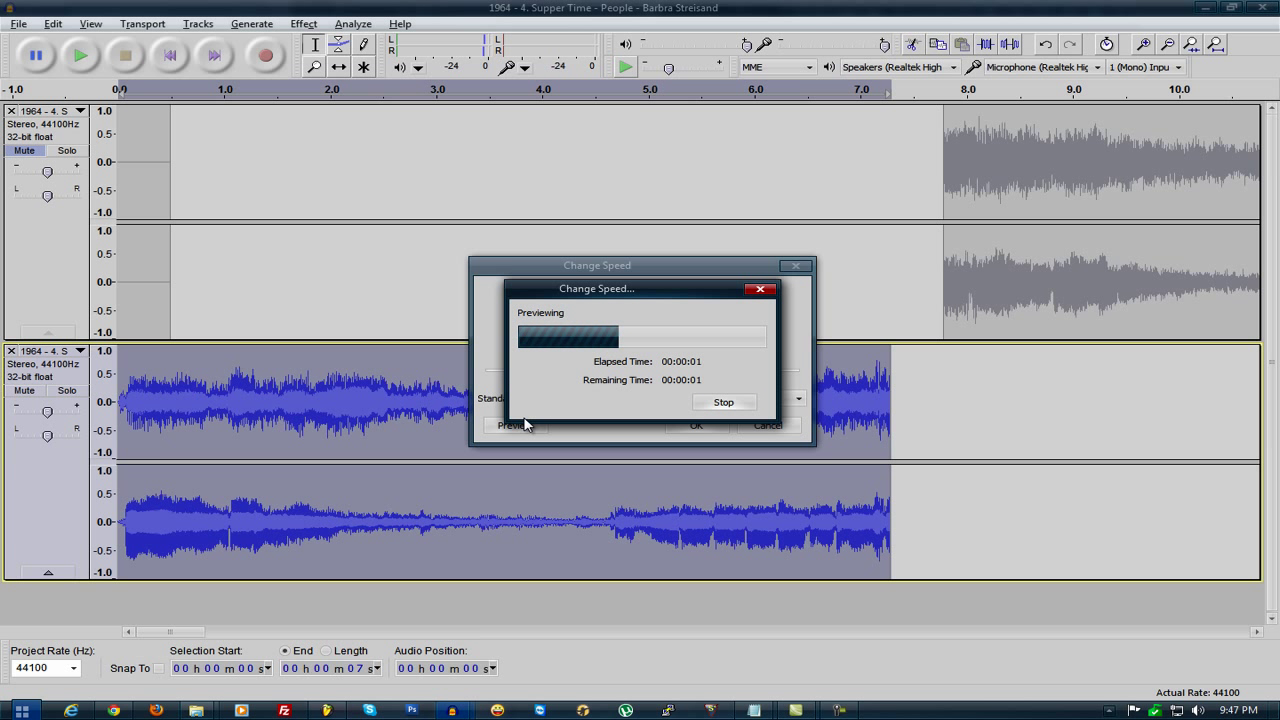
{"action": "left_click", "coordinate": [724, 402]}
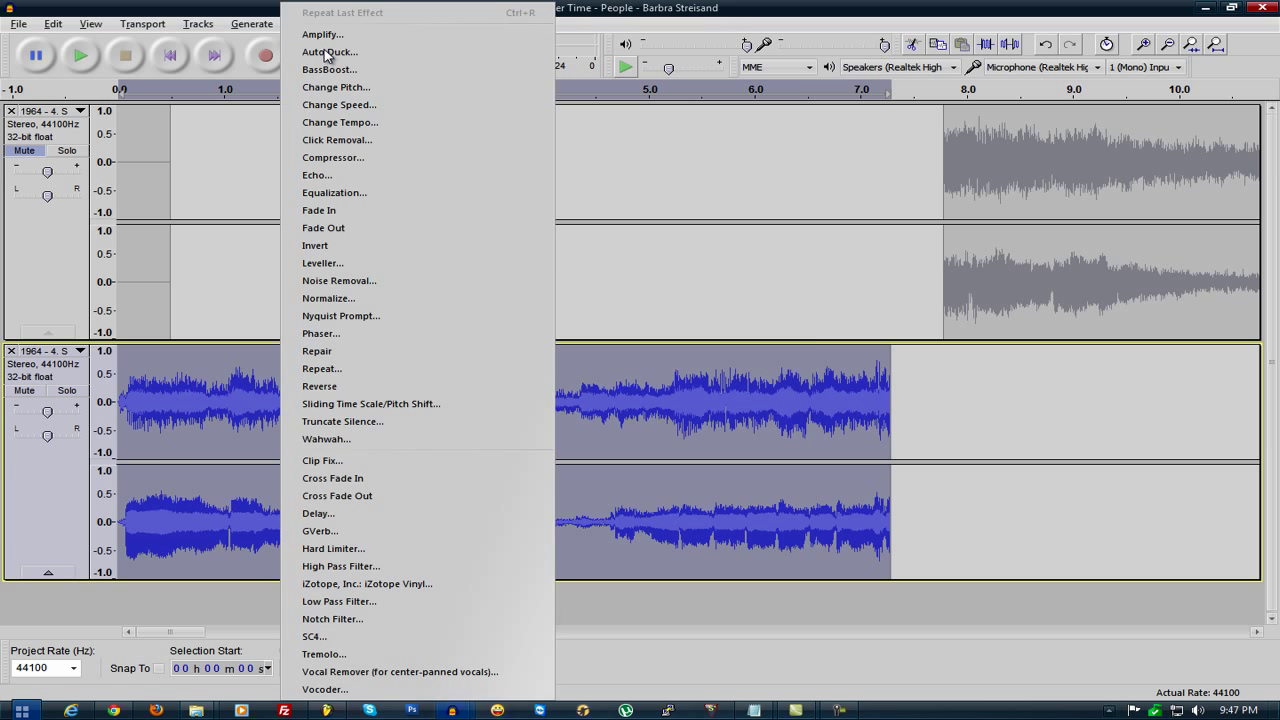
- In Change Pitch, set a rise of about 2.05 semitones (C to D) and preview it
{"action": "left_click", "coordinate": [336, 88]}
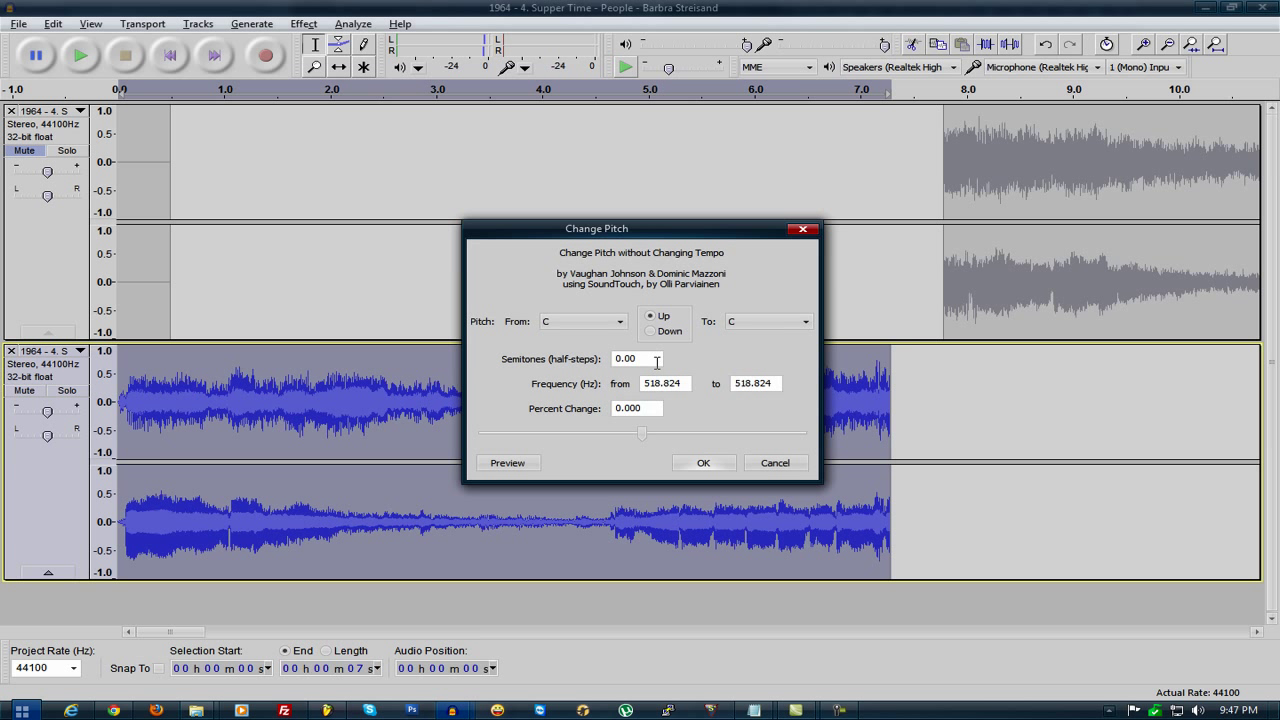
{"action": "mouse_move", "coordinate": [644, 432]}
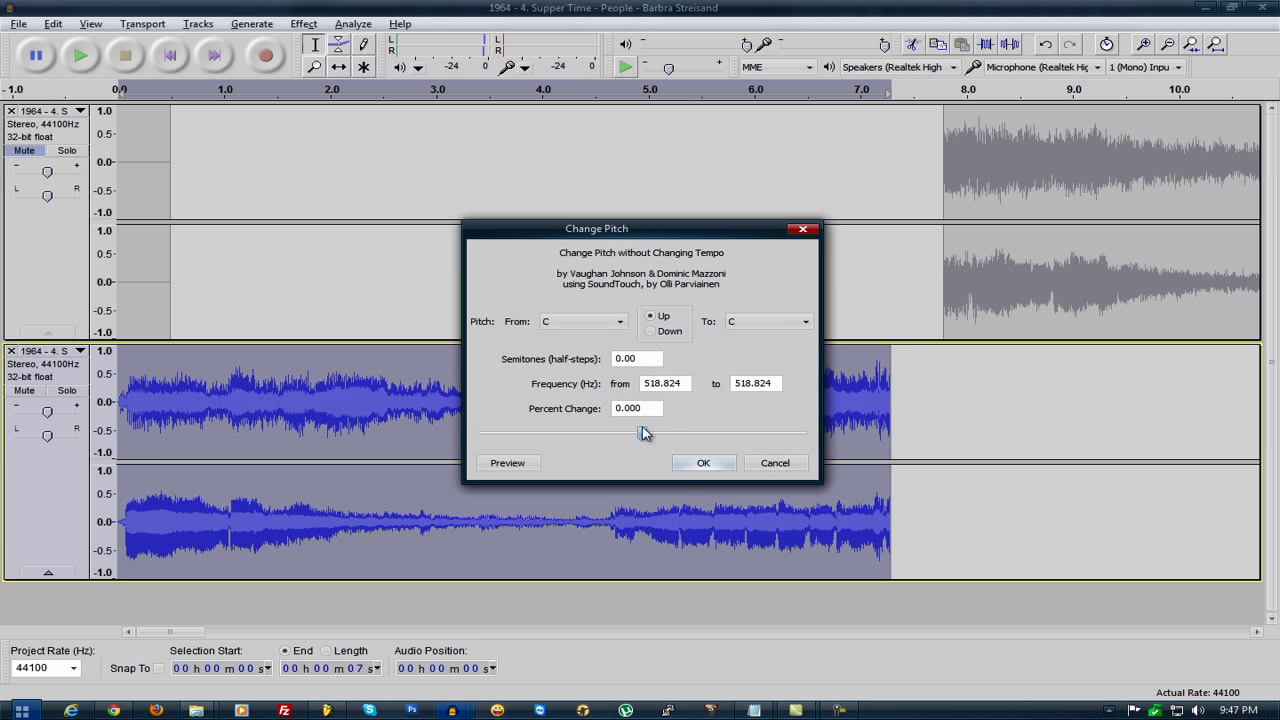
{"action": "left_click_drag", "start_coordinate": [644, 432], "coordinate": [656, 432]}
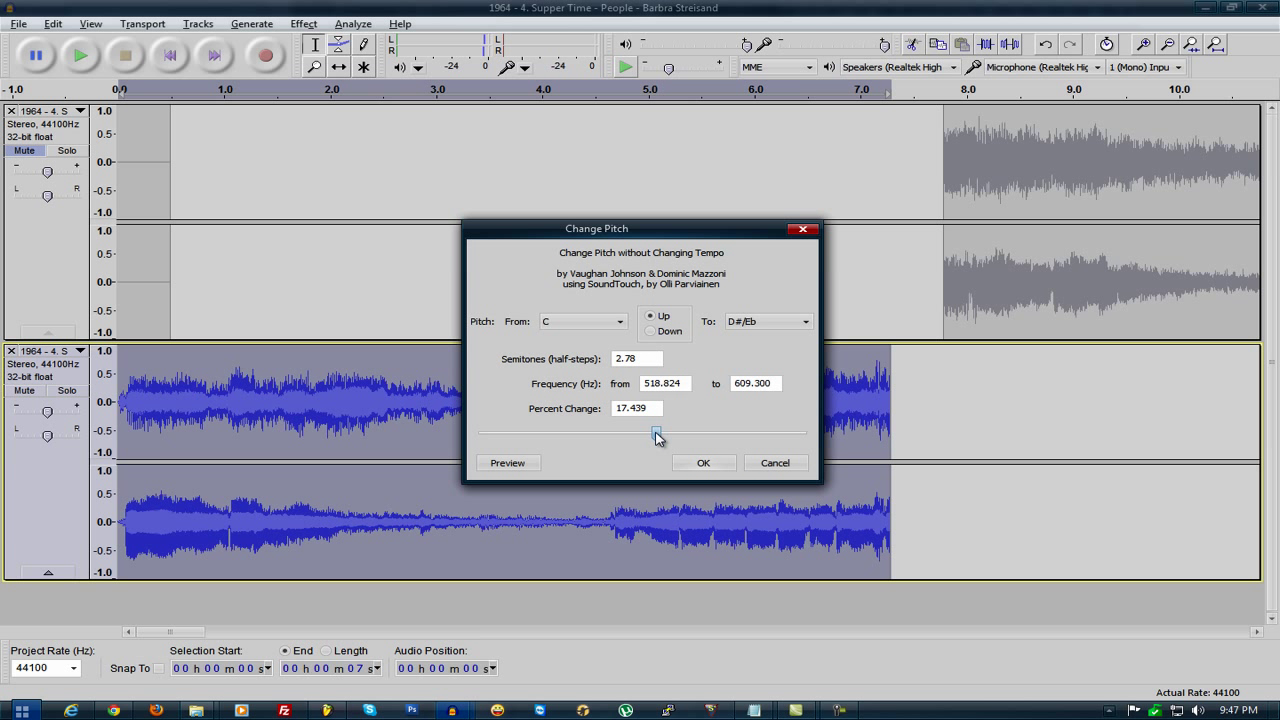
{"action": "left_click_drag", "start_coordinate": [656, 432], "coordinate": [652, 432]}
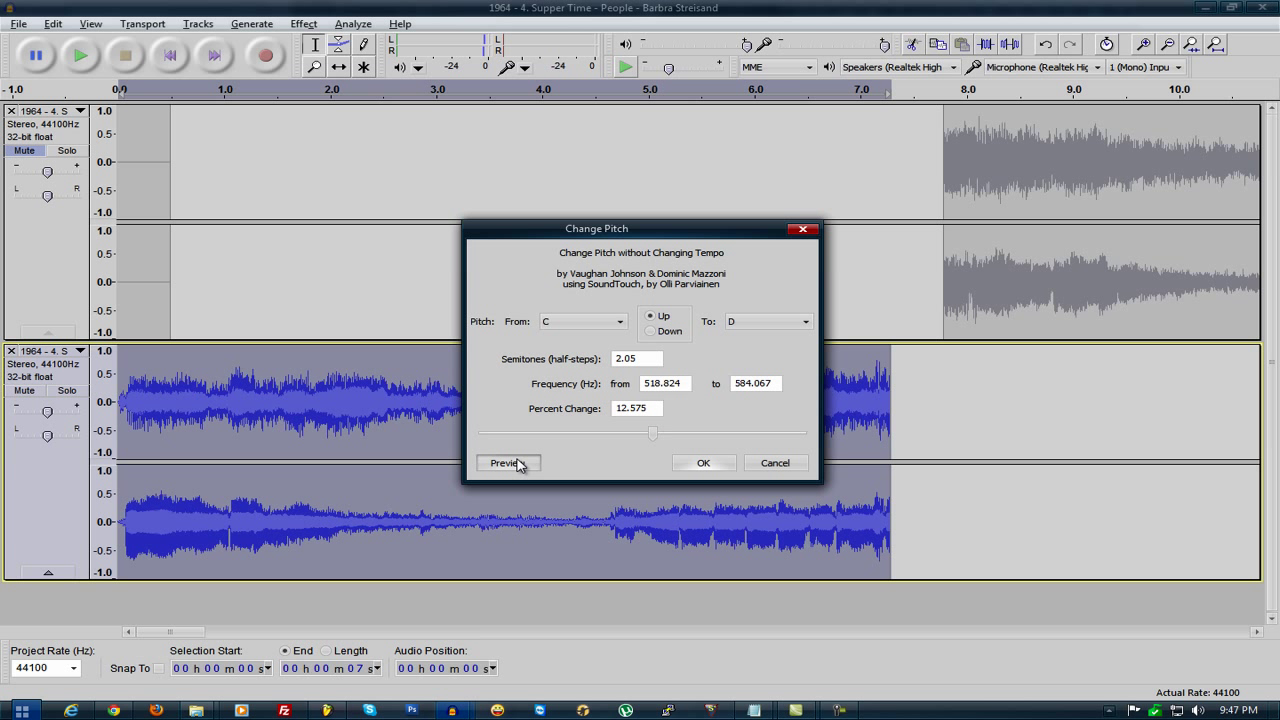
{"action": "left_click", "coordinate": [508, 462]}
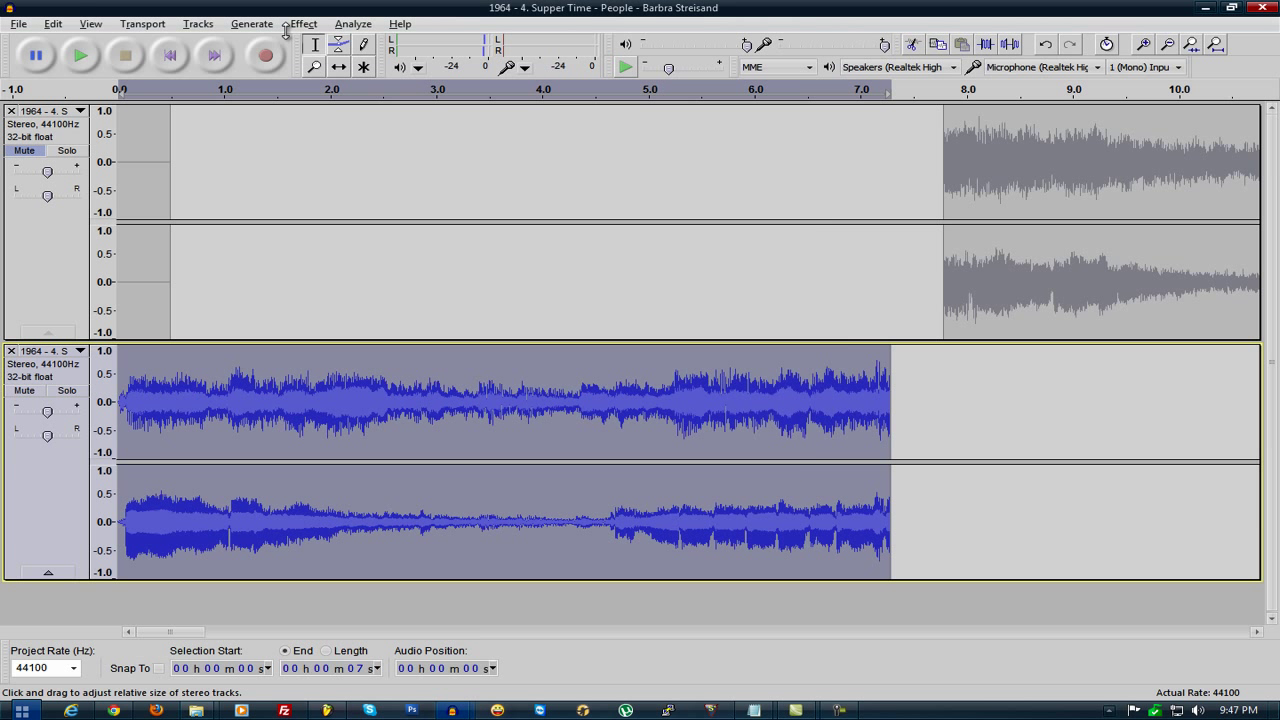
- In Change Speed, set a speed-up of about 12.5 percent and preview it
{"action": "left_click", "coordinate": [304, 24]}
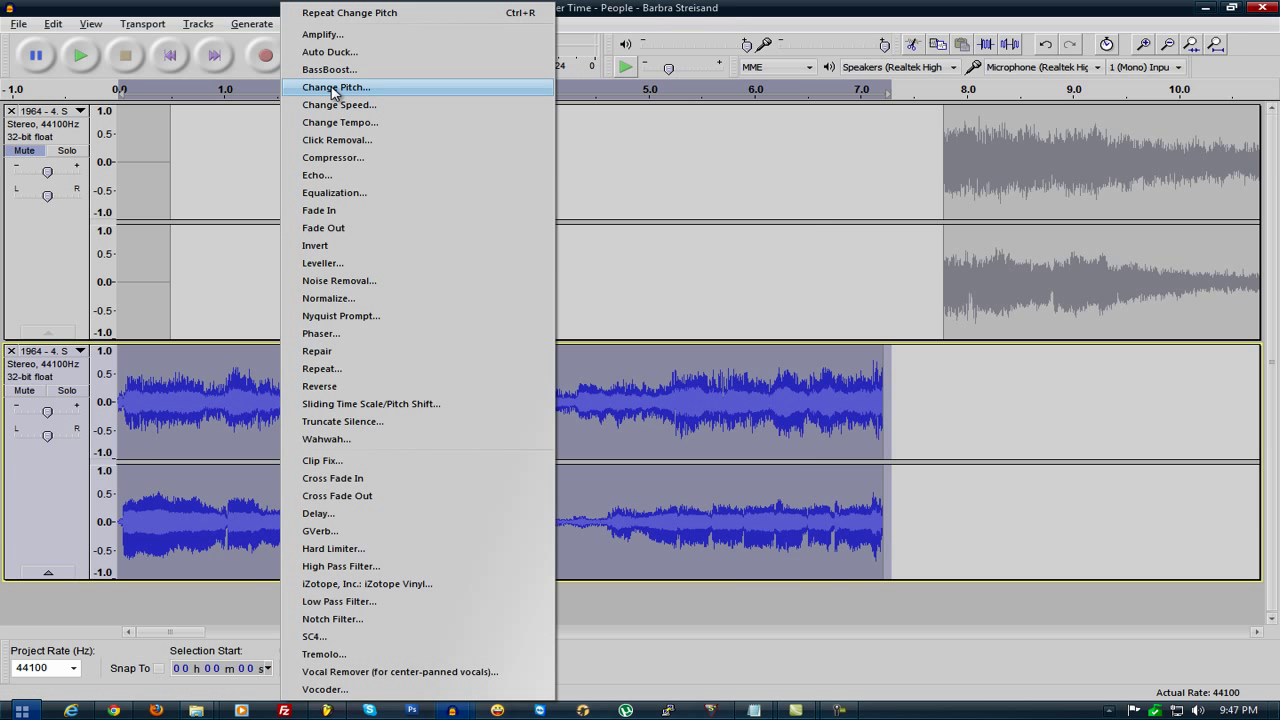
{"action": "left_click", "coordinate": [340, 104]}
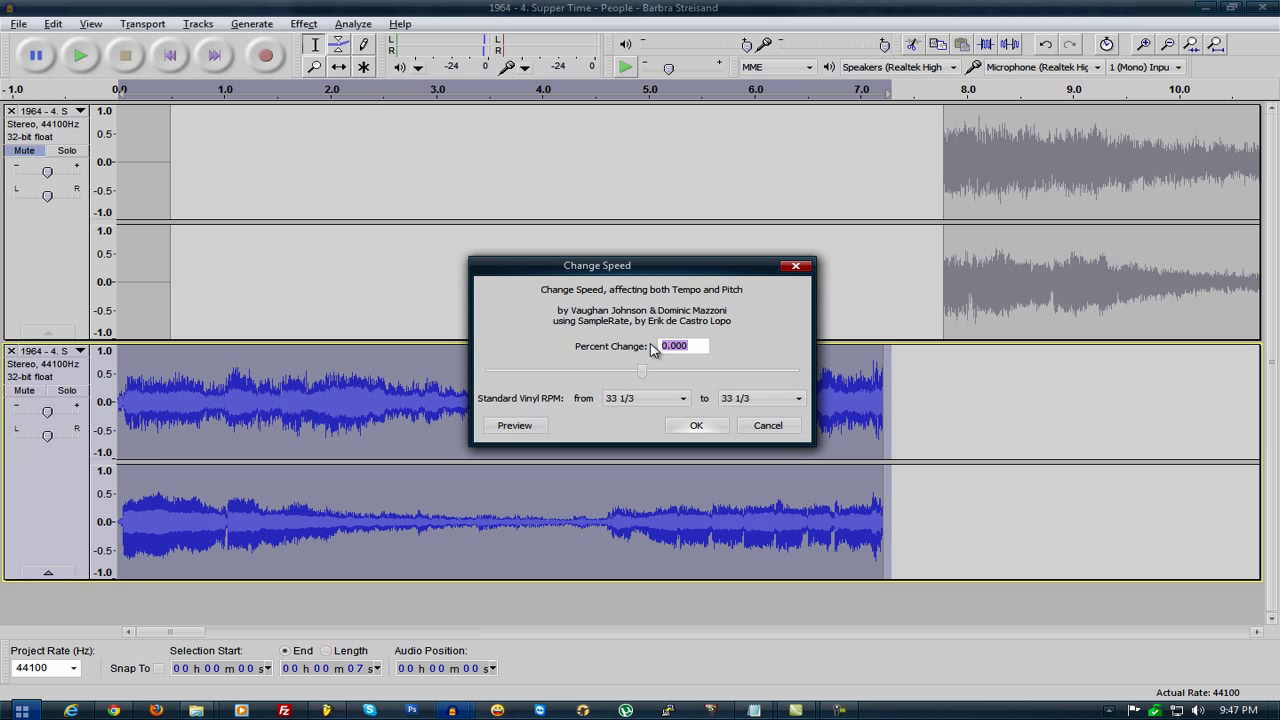
{"action": "left_click_drag", "start_coordinate": [642, 370], "coordinate": [652, 370]}
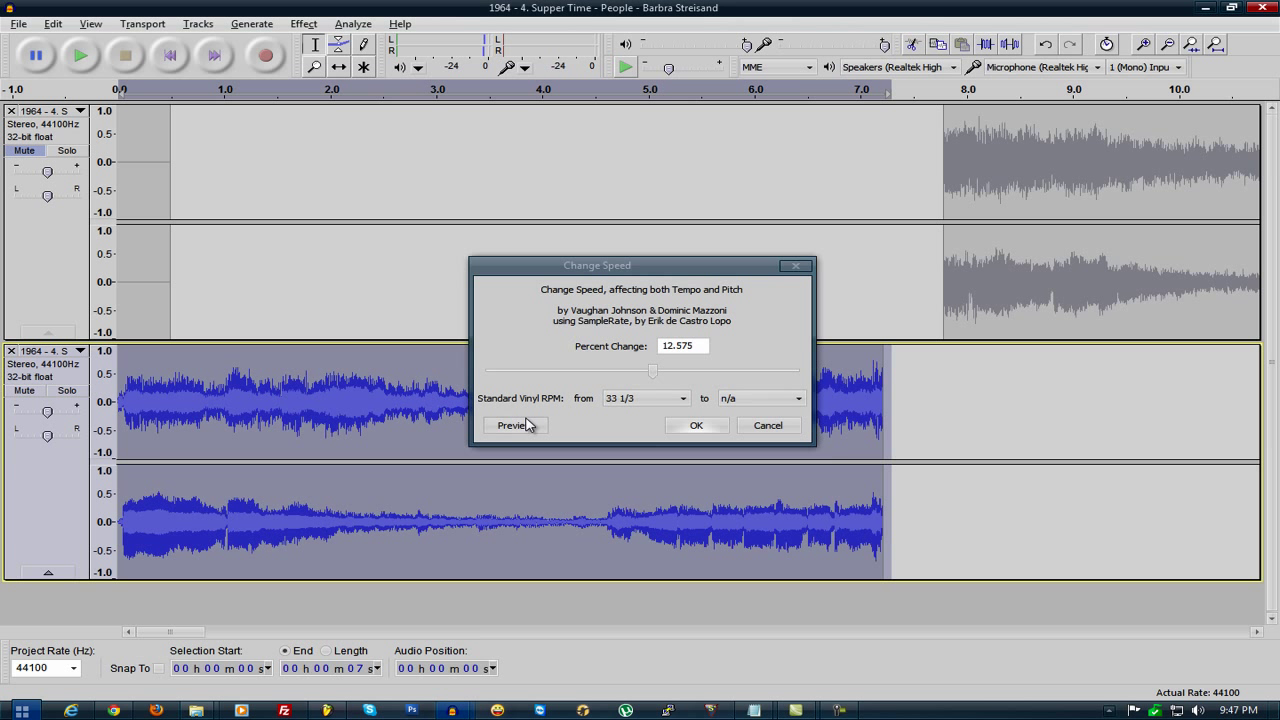
{"action": "left_click", "coordinate": [512, 424]}
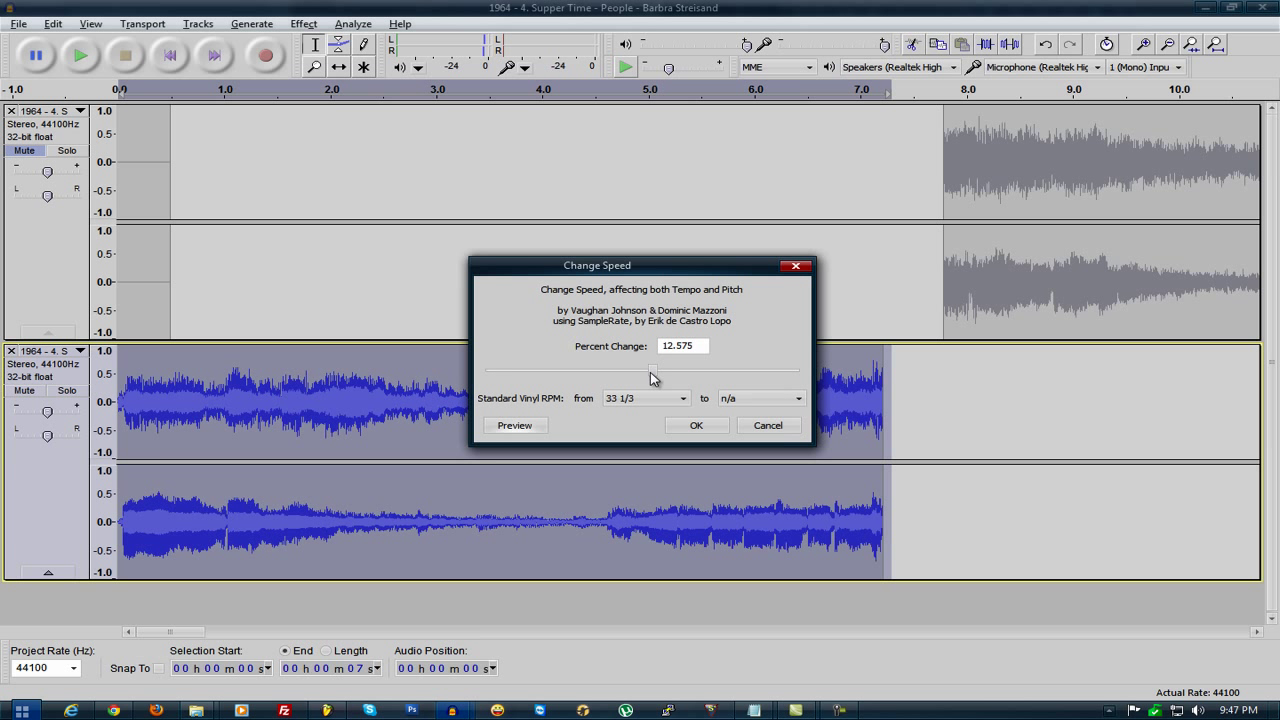
- Nudge the speed-up to about 15 percent, preview it, and switch to the other sample project
{"action": "left_click_drag", "start_coordinate": [652, 370], "coordinate": [652, 370]}
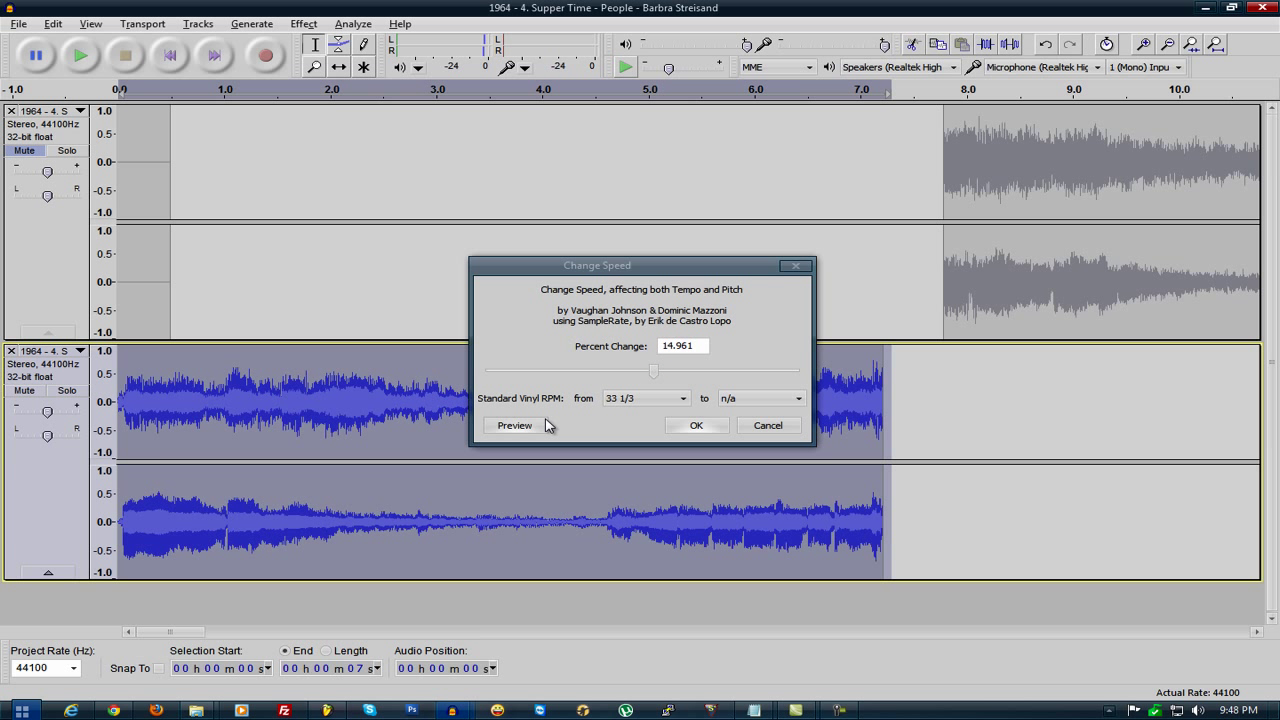
{"action": "left_click", "coordinate": [514, 424]}
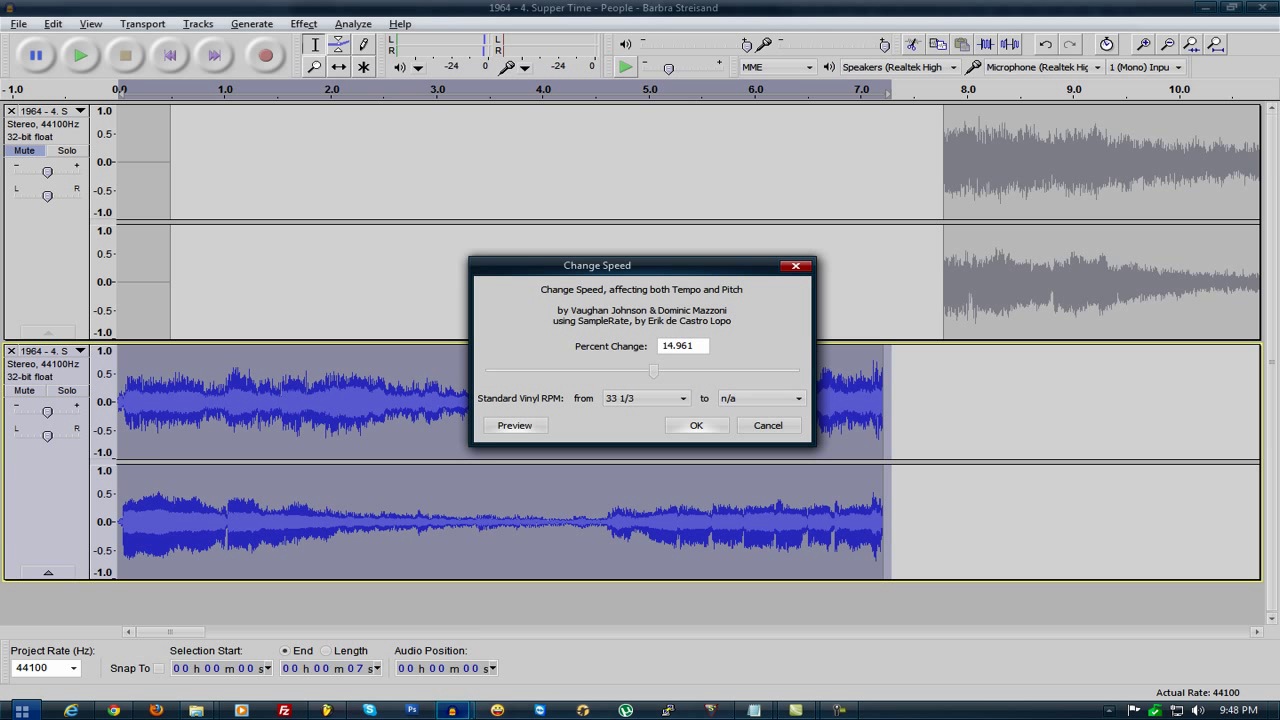
{"action": "left_click", "coordinate": [696, 424]}
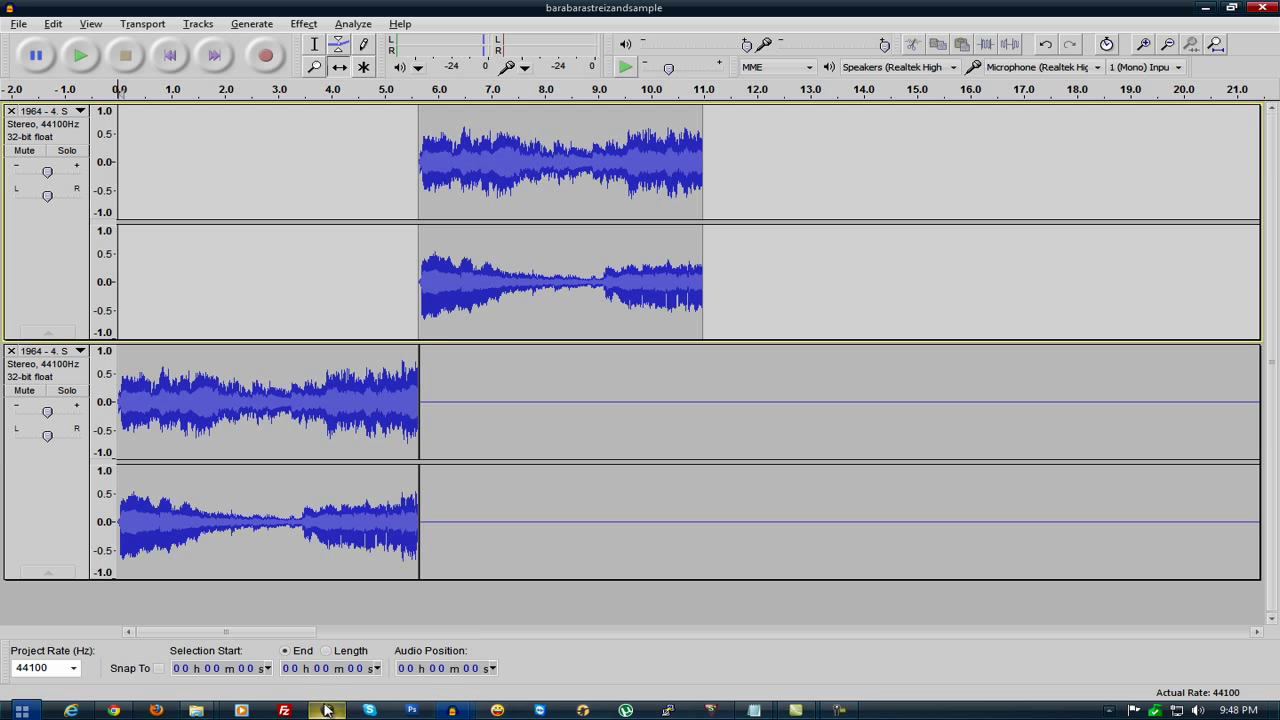
{"action": "left_click", "coordinate": [328, 708]}
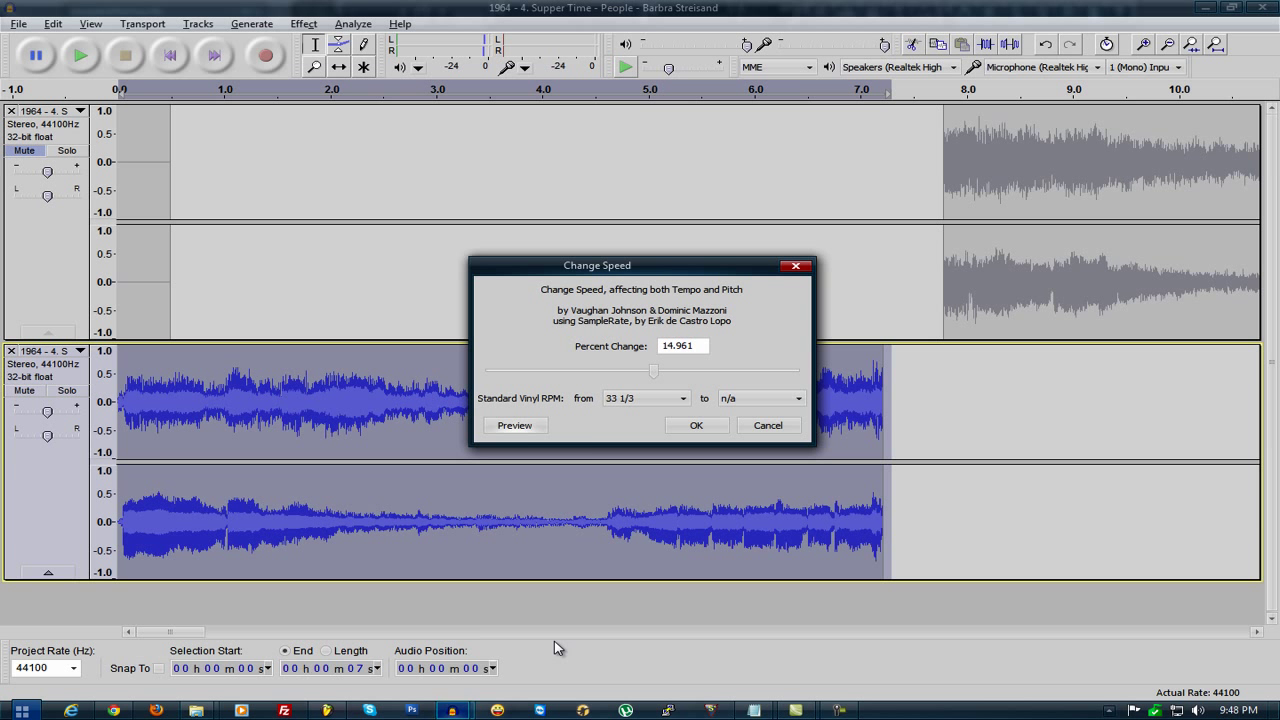
- Audition speed-ups between about 17 and 28 percent in the Change Speed dialog
{"action": "left_click", "coordinate": [696, 424]}
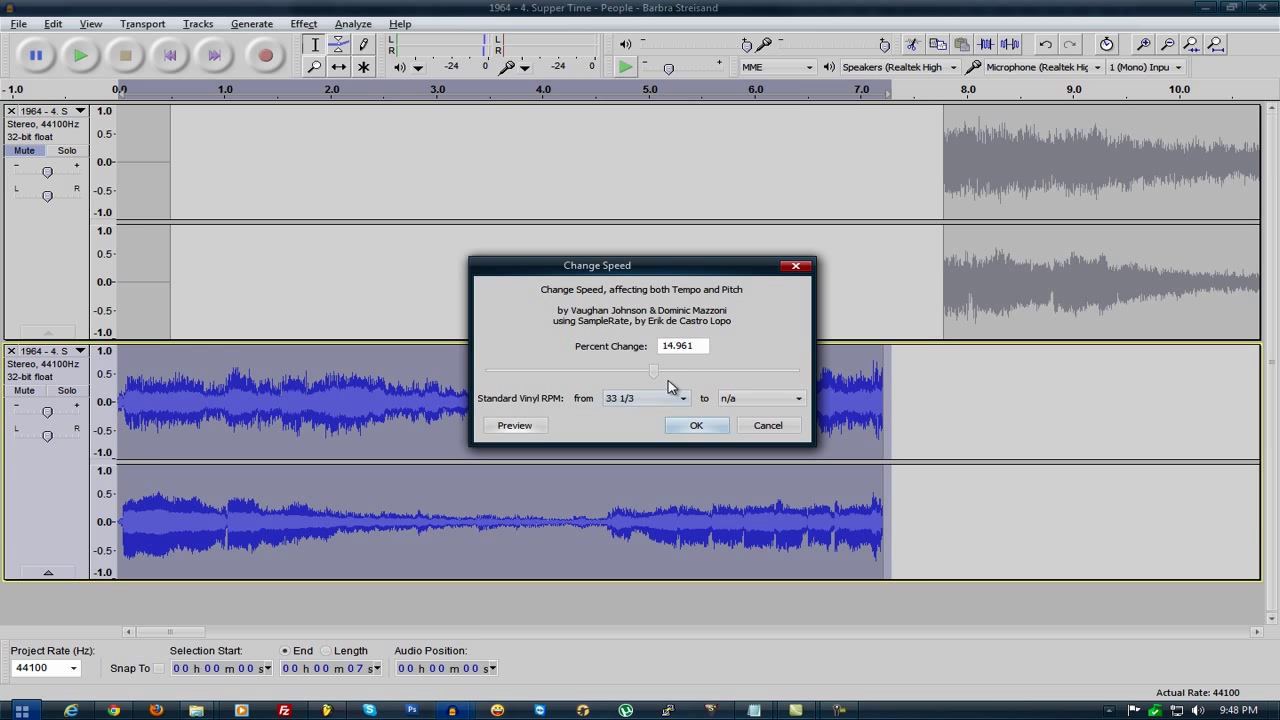
{"action": "left_click_drag", "start_coordinate": [654, 370], "coordinate": [664, 370]}
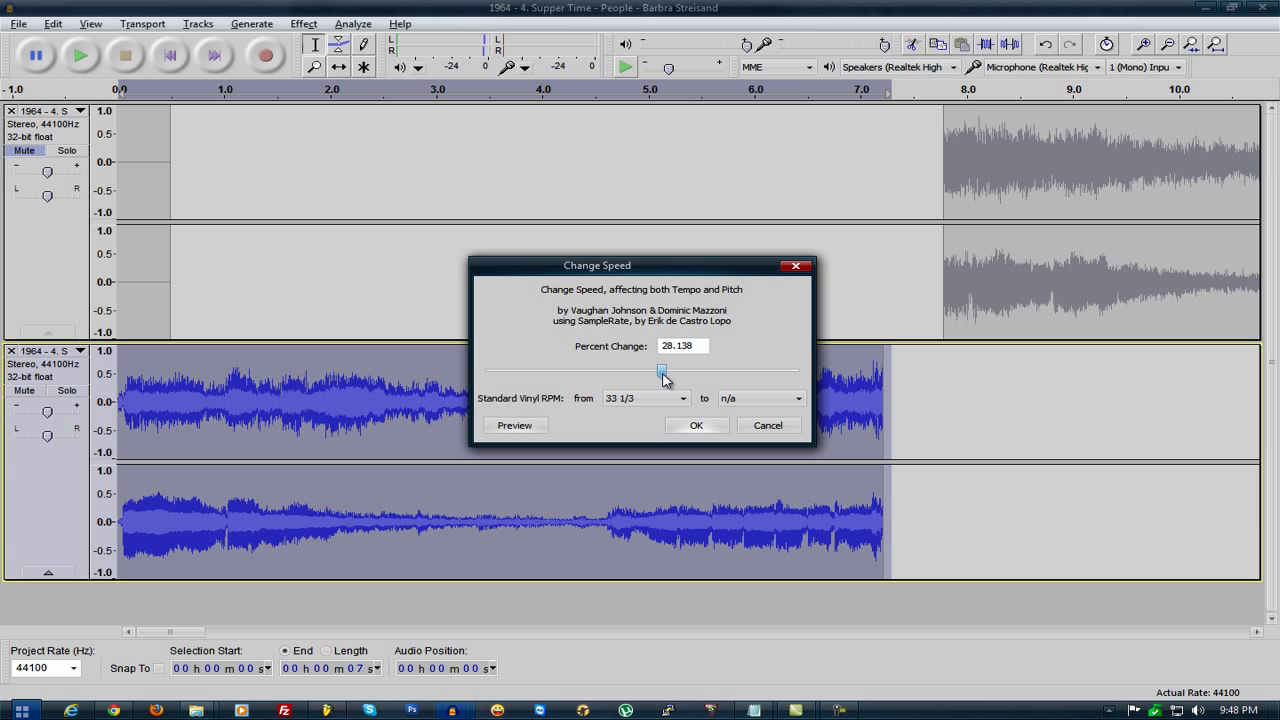
{"action": "left_click", "coordinate": [696, 424]}
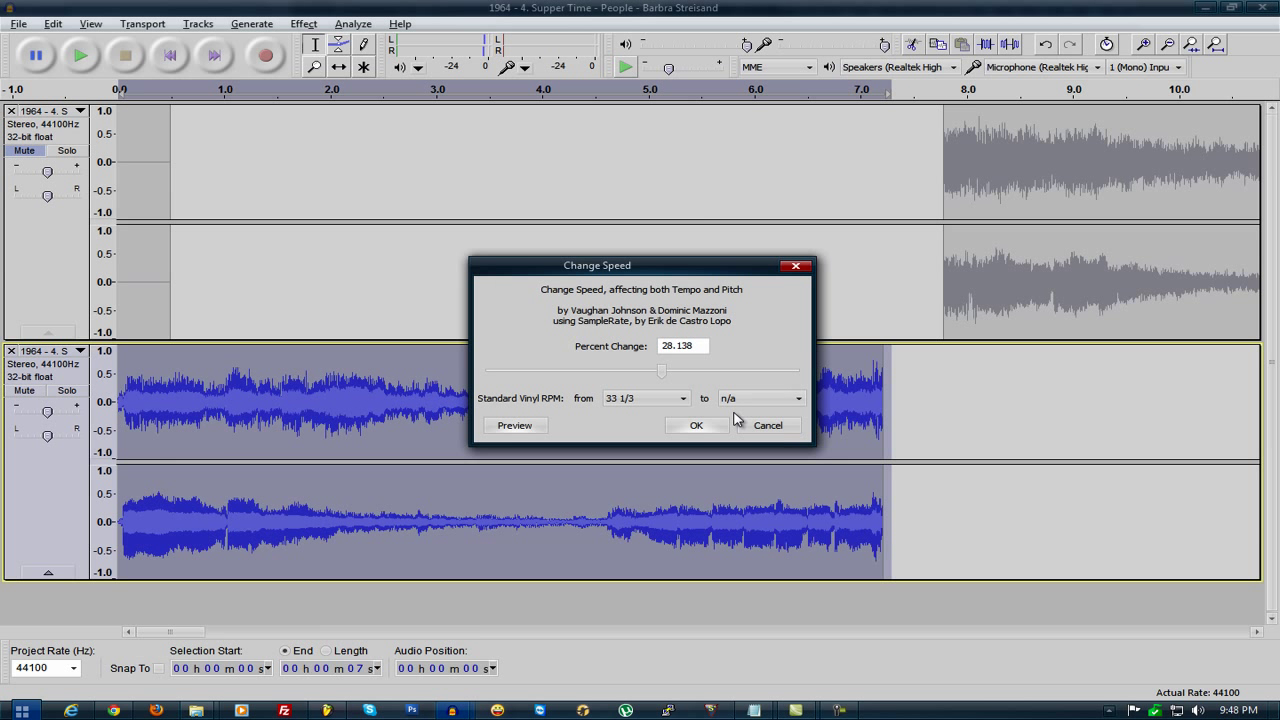
{"action": "mouse_move", "coordinate": [564, 330]}
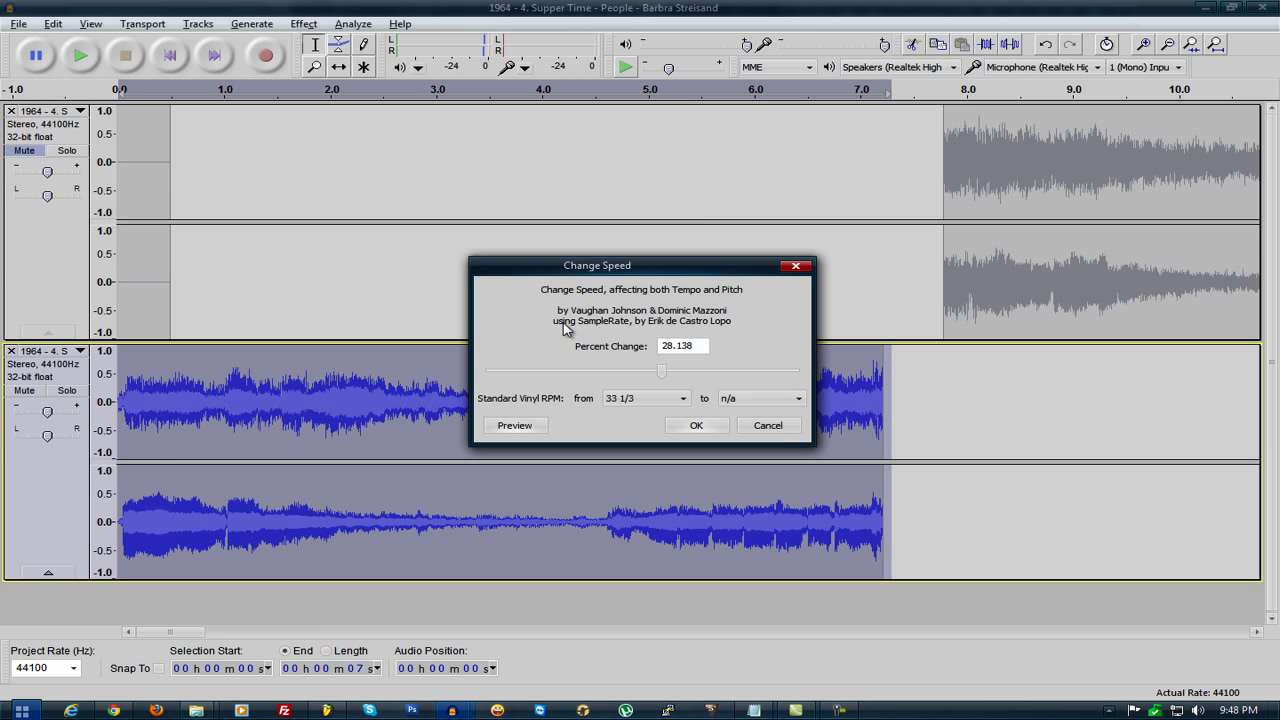
{"action": "left_click_drag", "start_coordinate": [662, 370], "coordinate": [656, 370]}
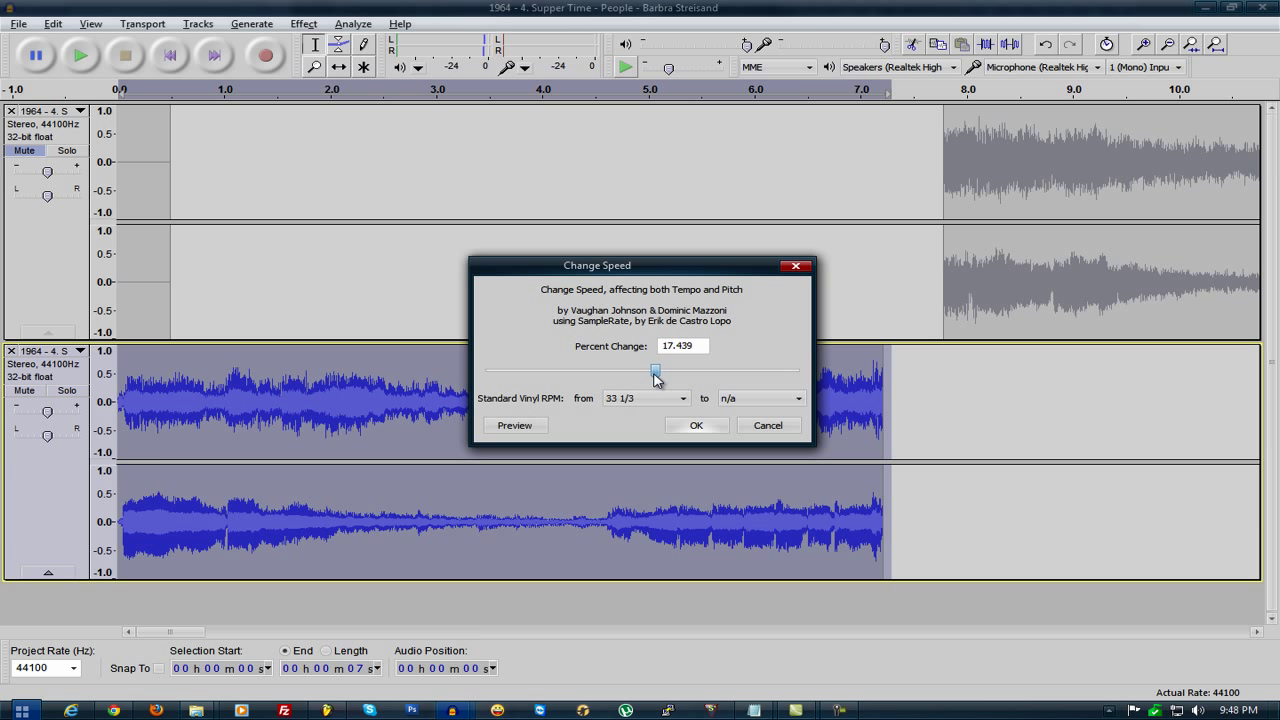
{"action": "left_click_drag", "start_coordinate": [656, 370], "coordinate": [660, 370]}
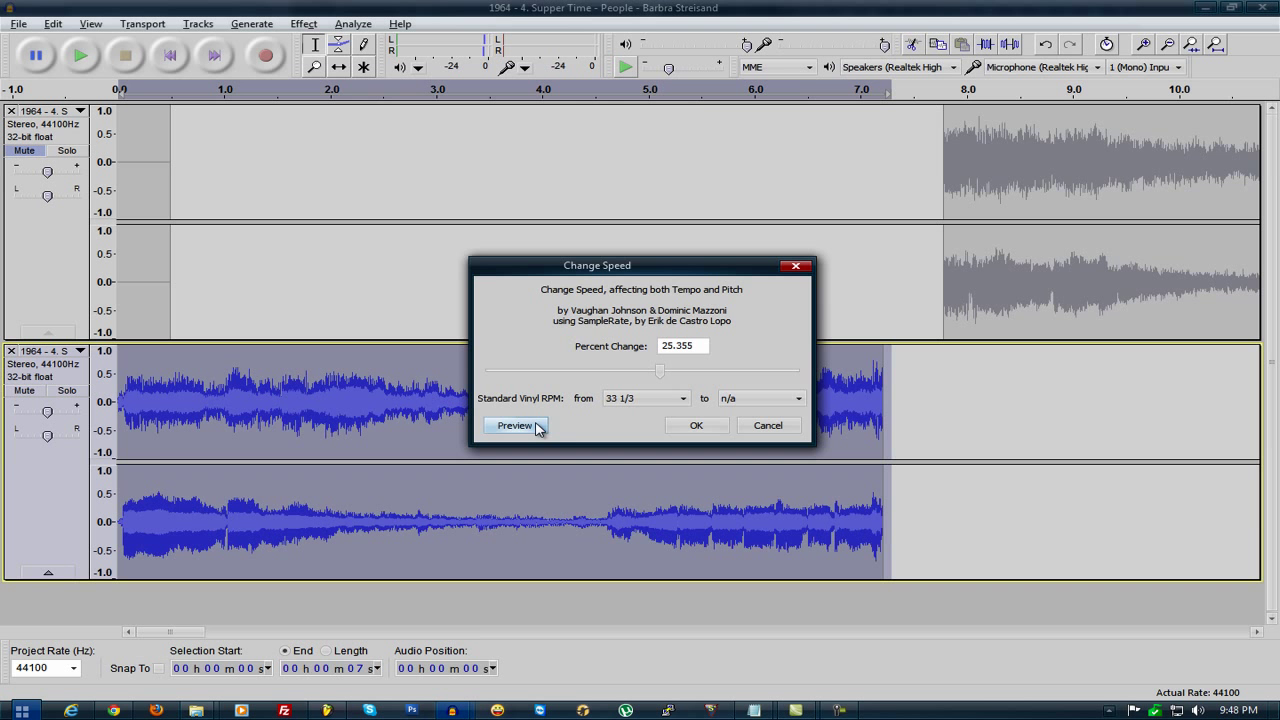
{"action": "left_click", "coordinate": [514, 424]}
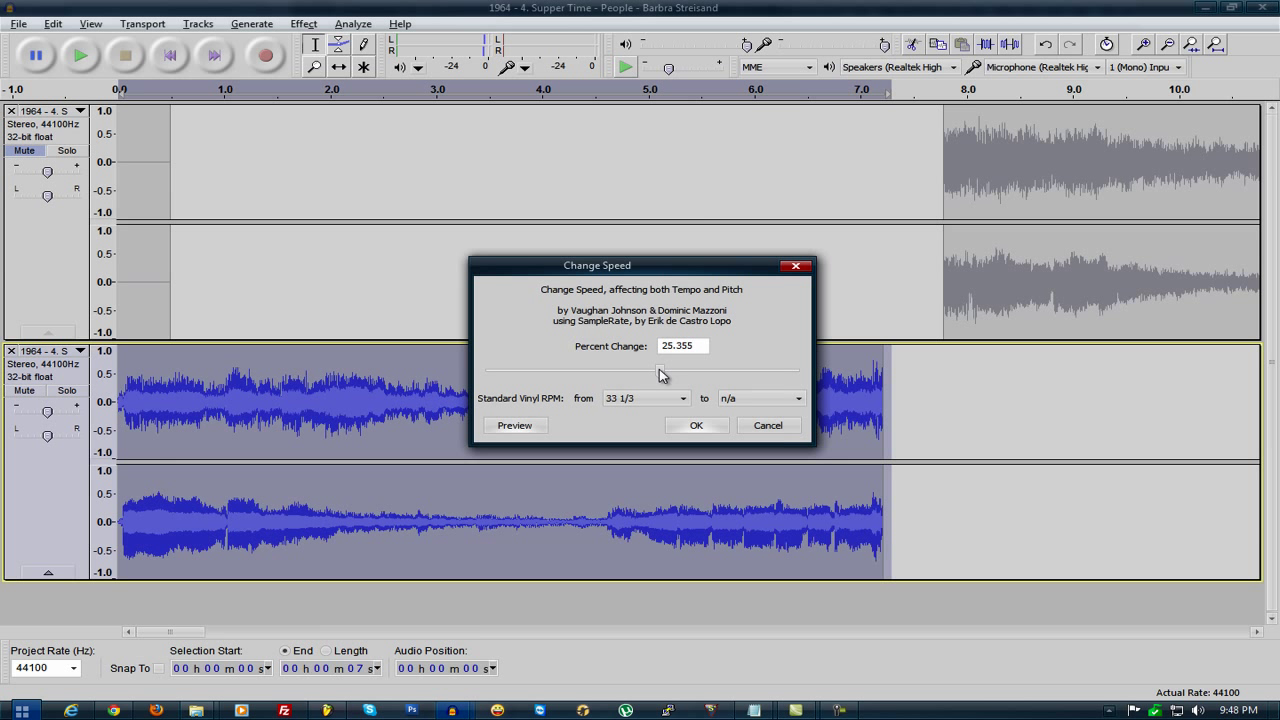
- Settle on a 20 percent speed-up, preview it and apply it to the clip
{"action": "left_click_drag", "start_coordinate": [664, 376], "coordinate": [658, 376]}
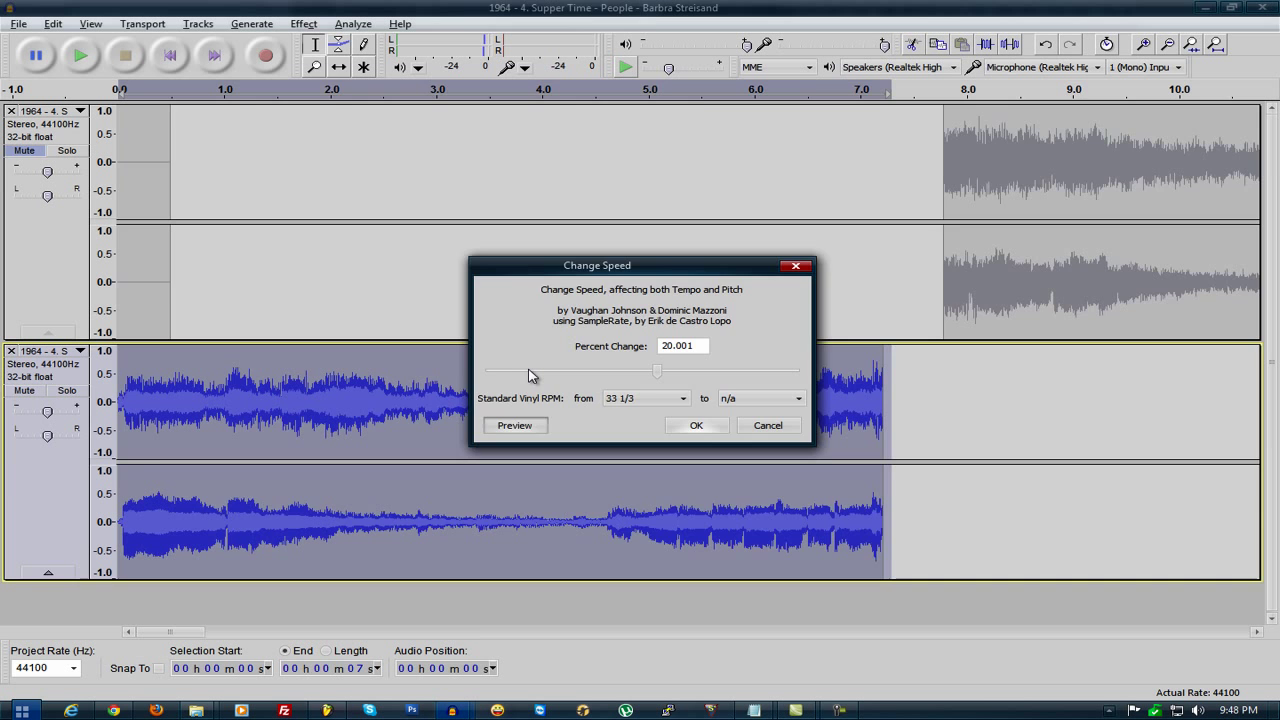
{"action": "left_click", "coordinate": [516, 424]}
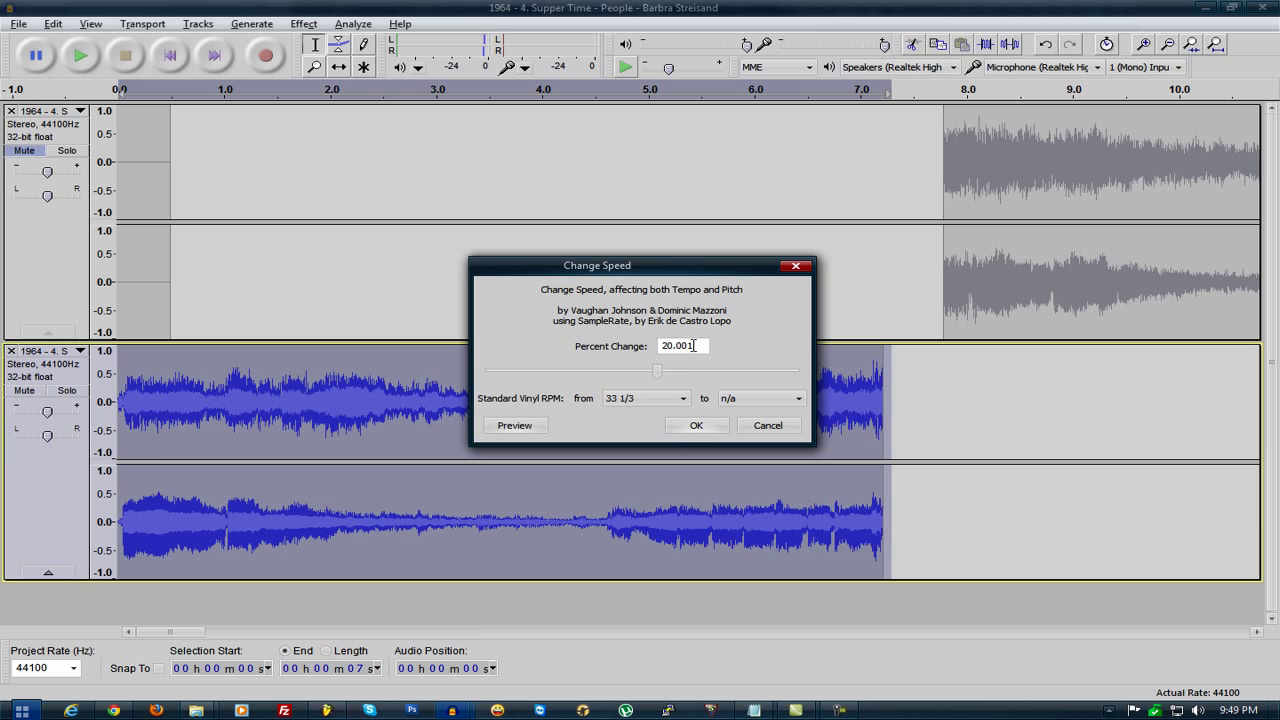
{"action": "left_click", "coordinate": [678, 398]}
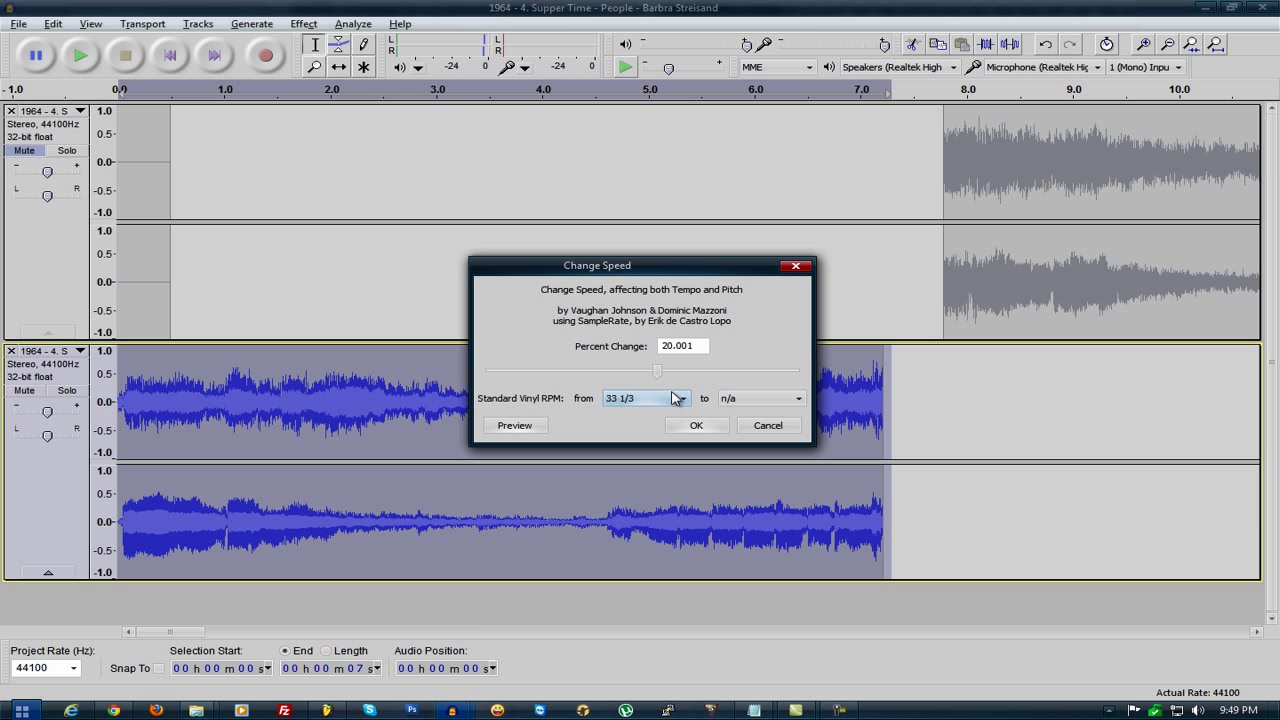
{"action": "left_click", "coordinate": [696, 424]}
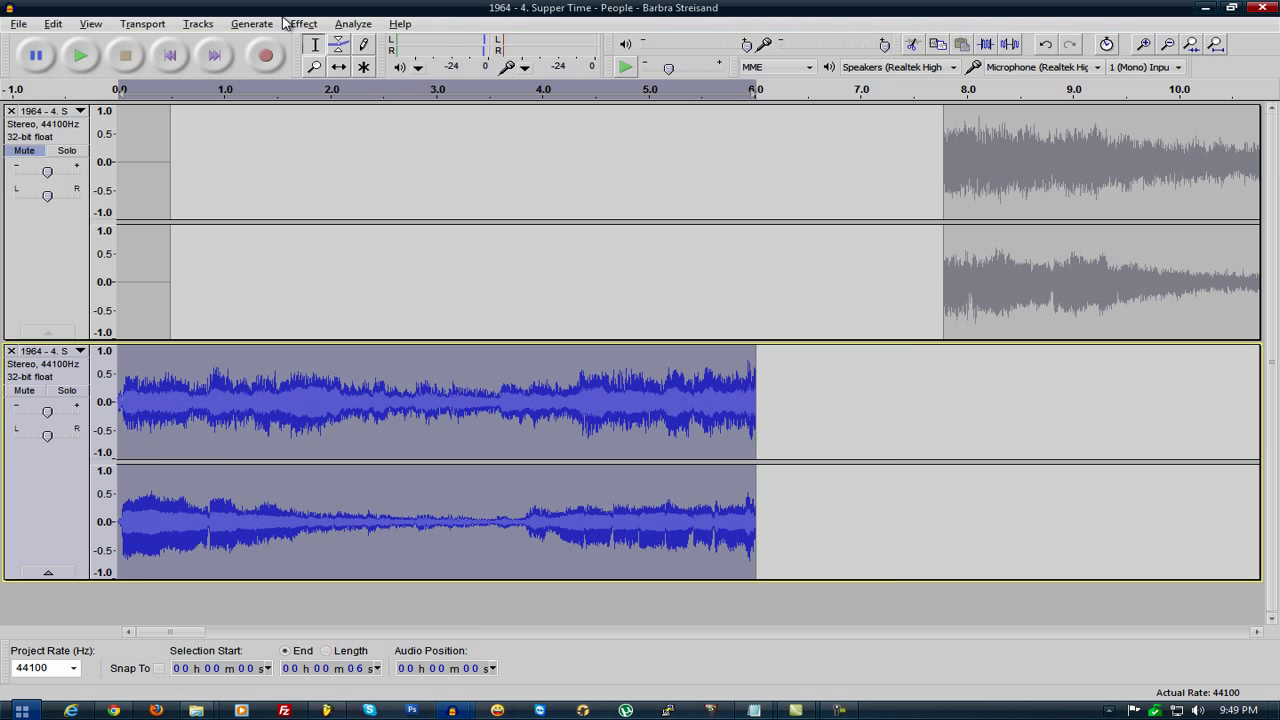
- Launch the iZotope Vinyl effect from the Effect menu on the sped-up clip
{"action": "left_click", "coordinate": [310, 24]}
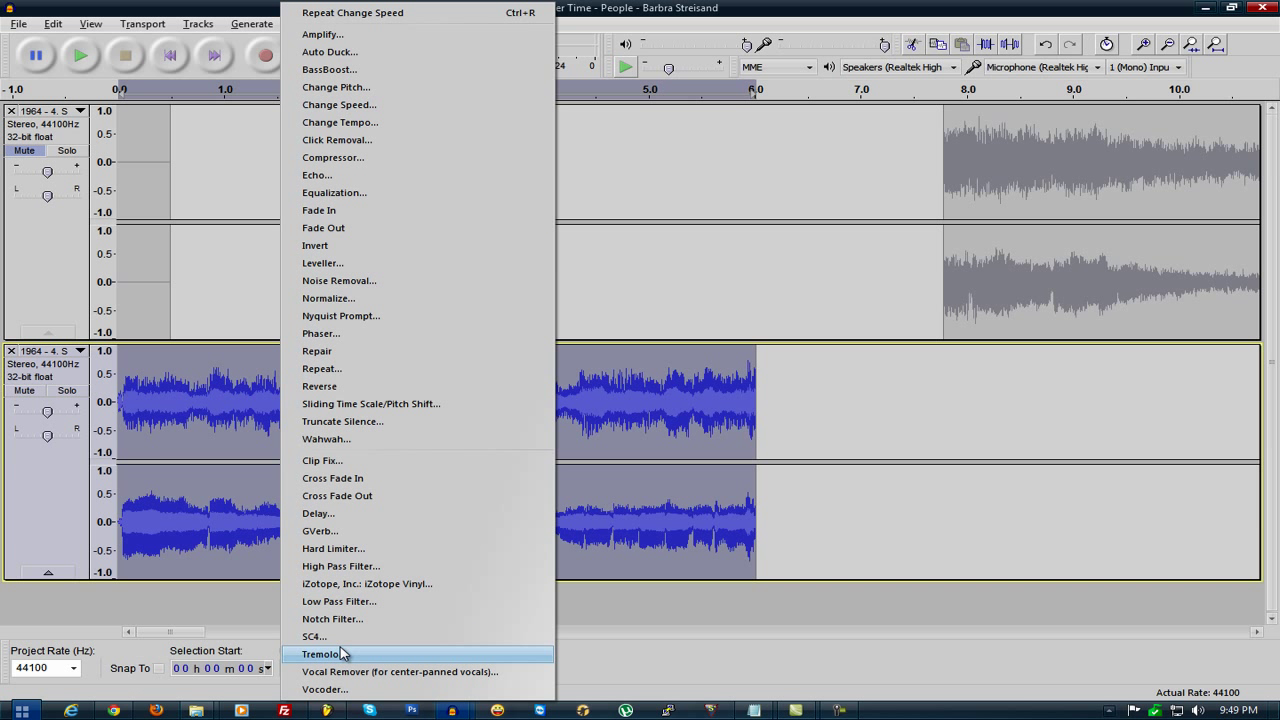
{"action": "mouse_move", "coordinate": [400, 284]}
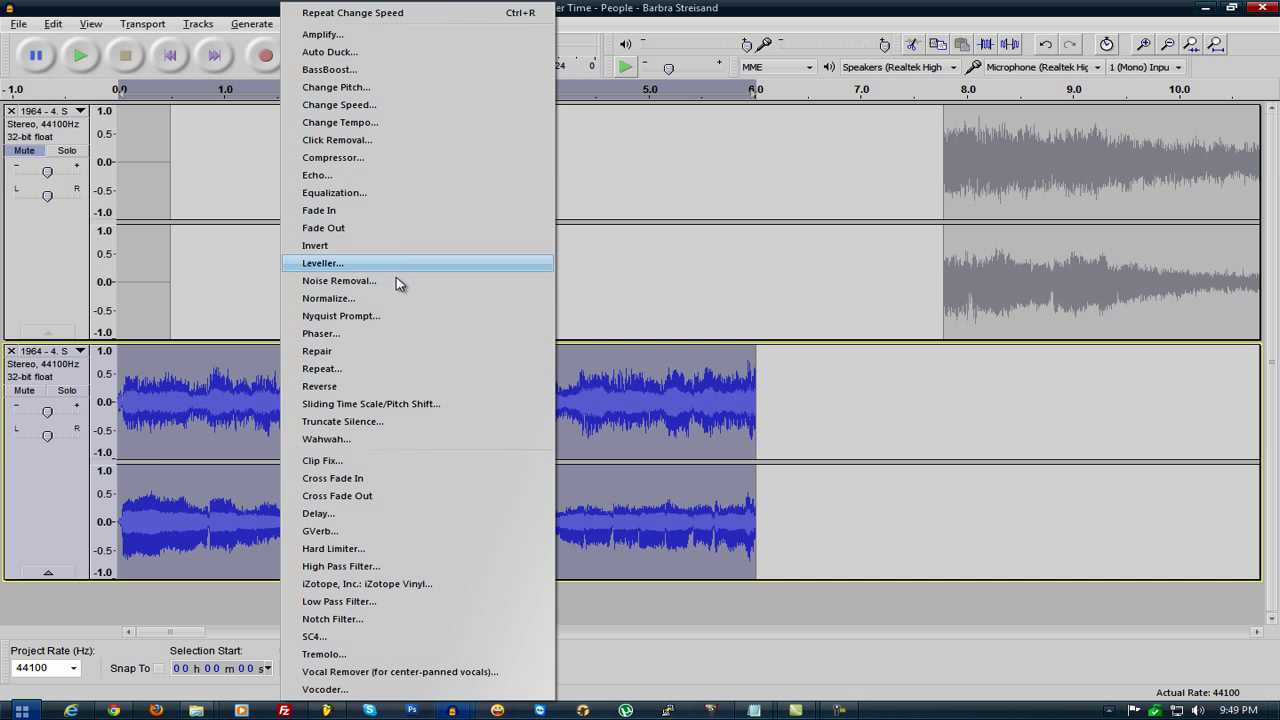
{"action": "mouse_move", "coordinate": [390, 548]}
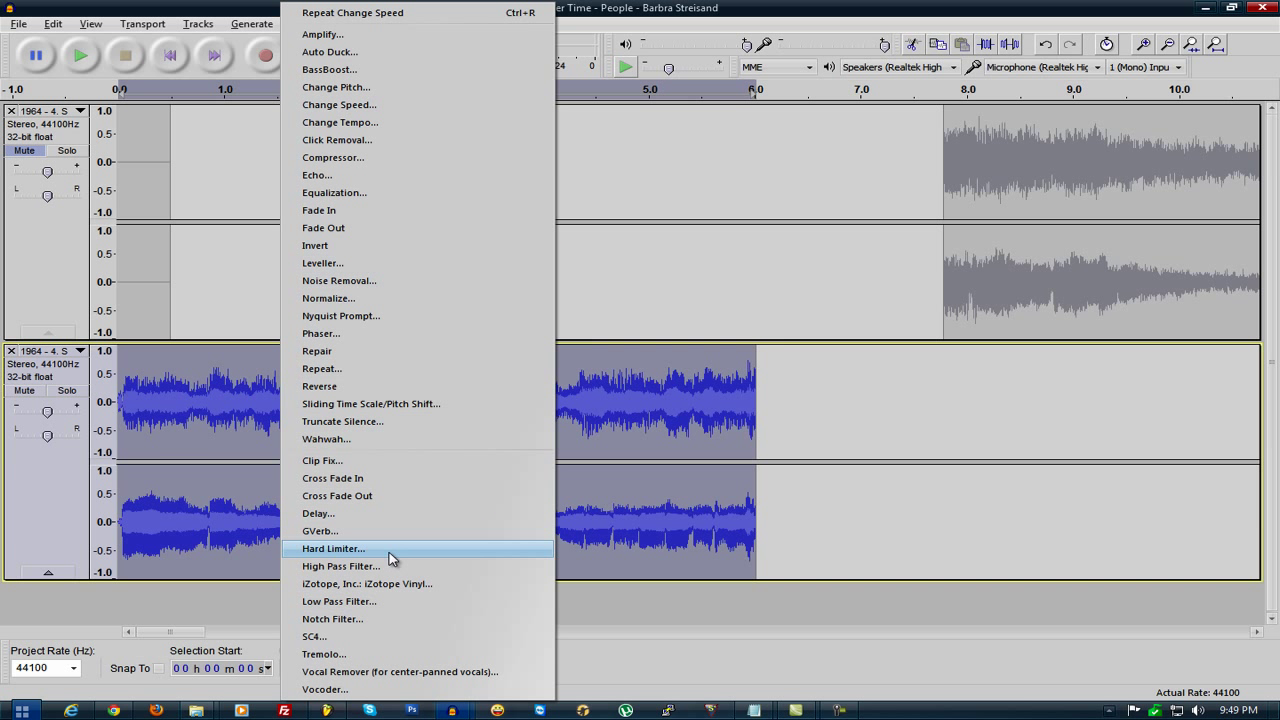
{"action": "left_click", "coordinate": [332, 548]}
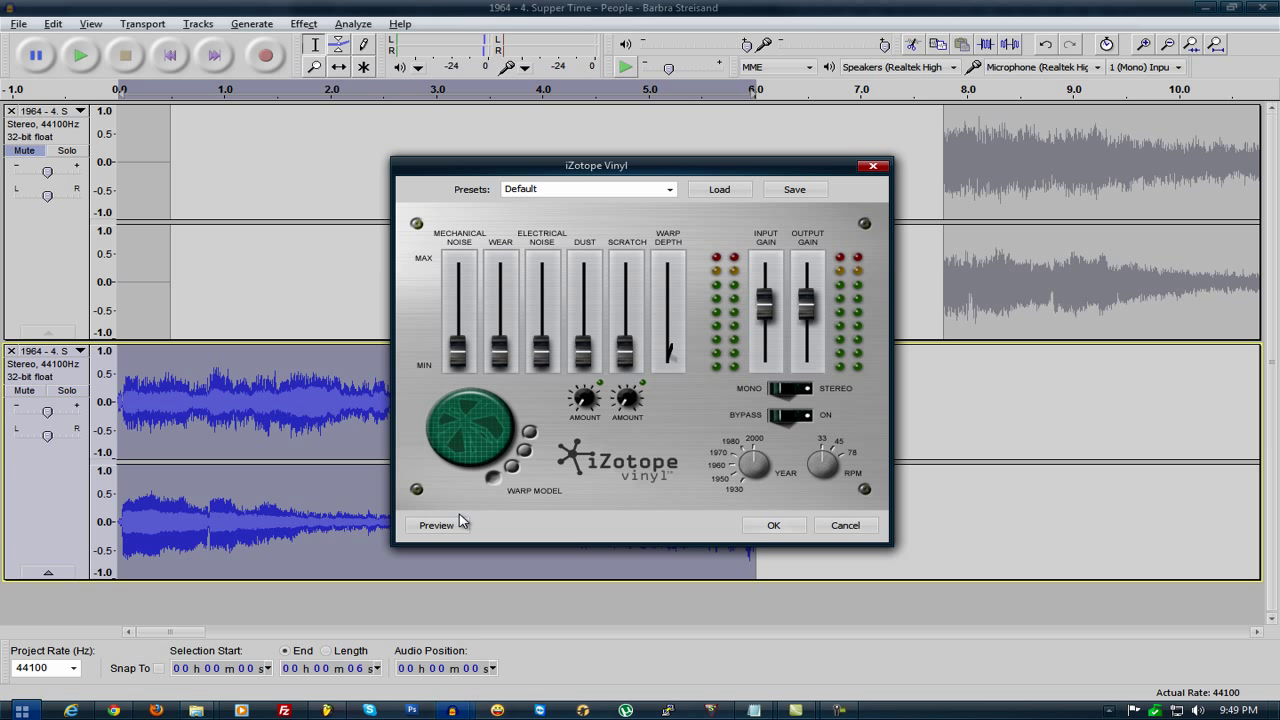
- Choose the 70s Single preset in iZotope Vinyl, preview the crackle and apply it
{"action": "left_click", "coordinate": [674, 188]}
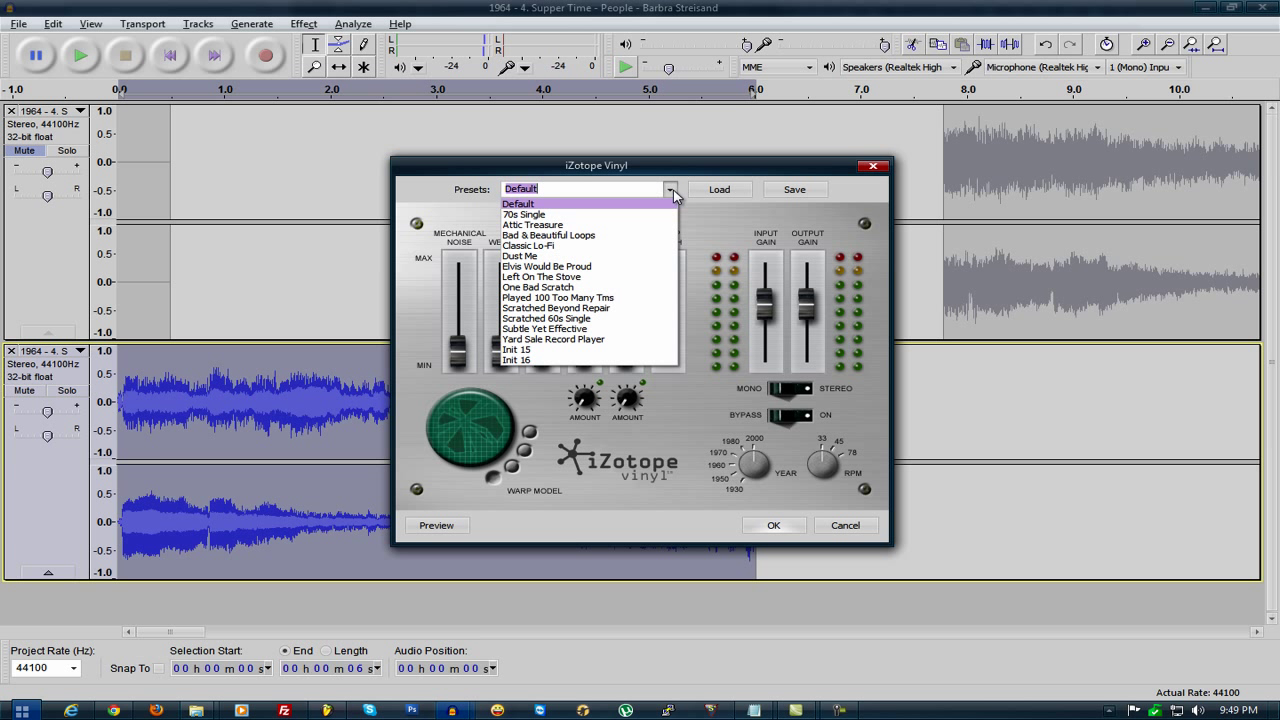
{"action": "mouse_move", "coordinate": [642, 230]}
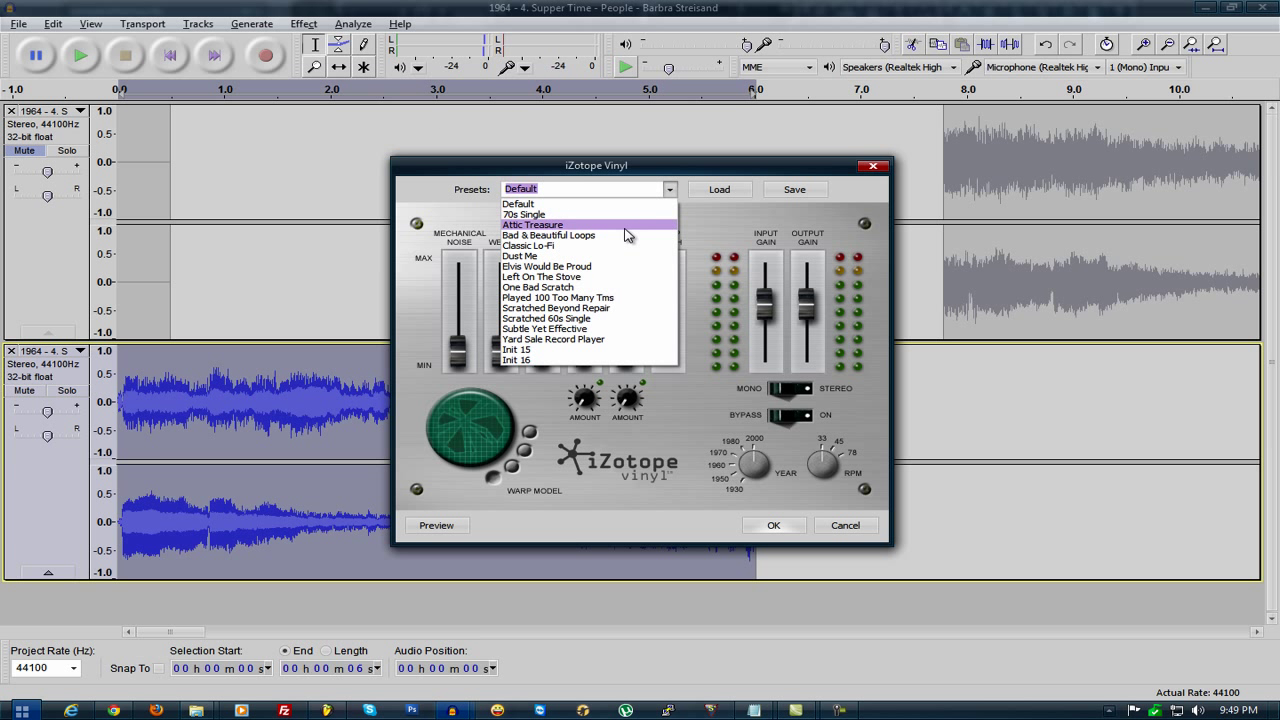
{"action": "left_click", "coordinate": [520, 214]}
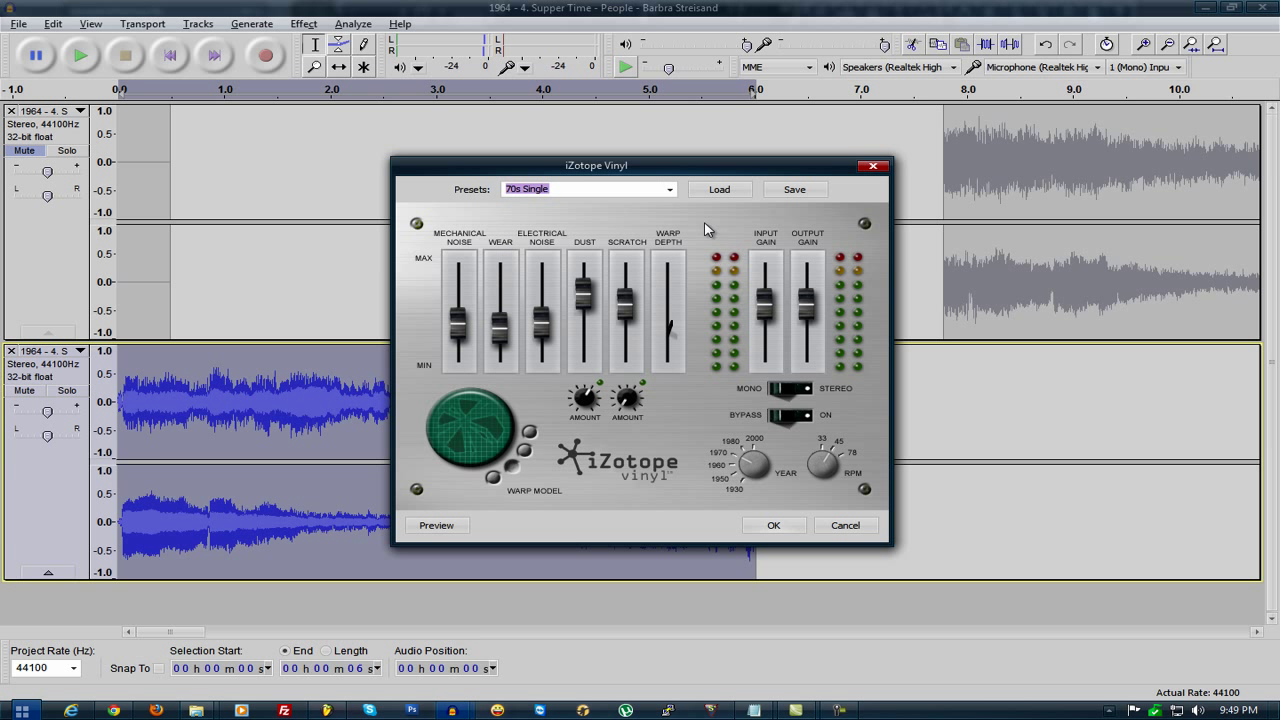
{"action": "left_click", "coordinate": [436, 524]}
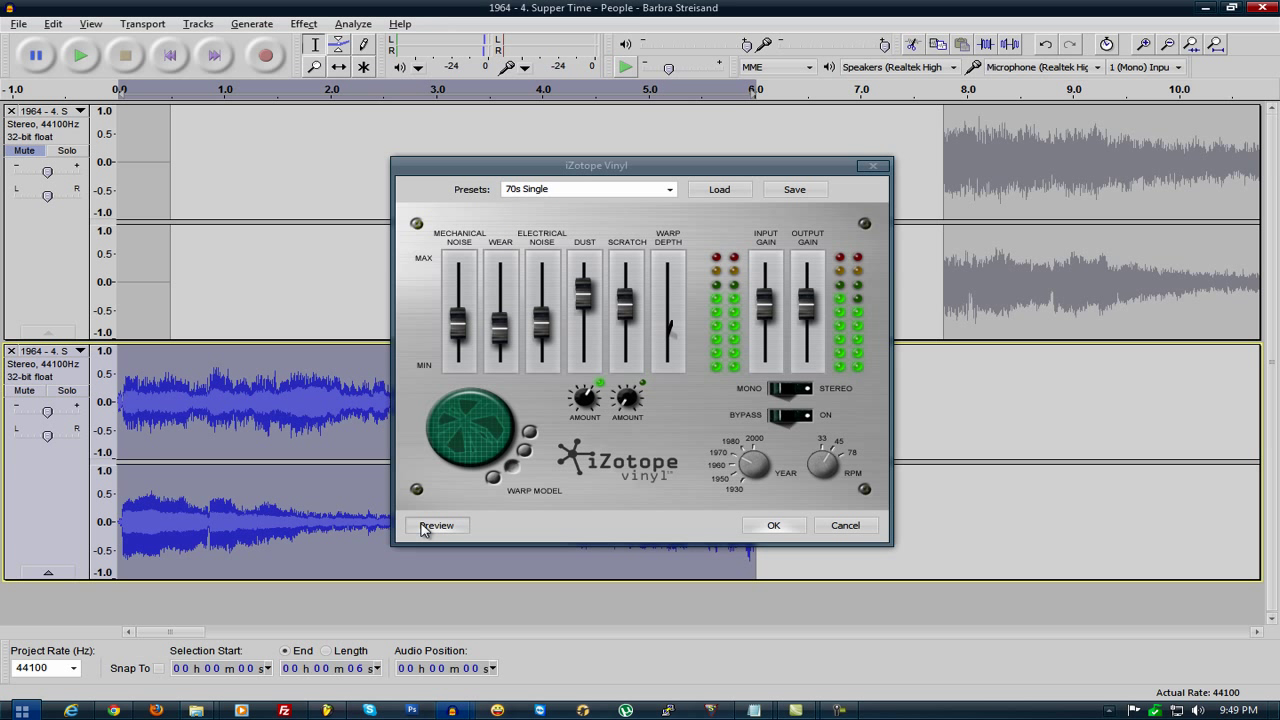
{"action": "left_click", "coordinate": [436, 524]}
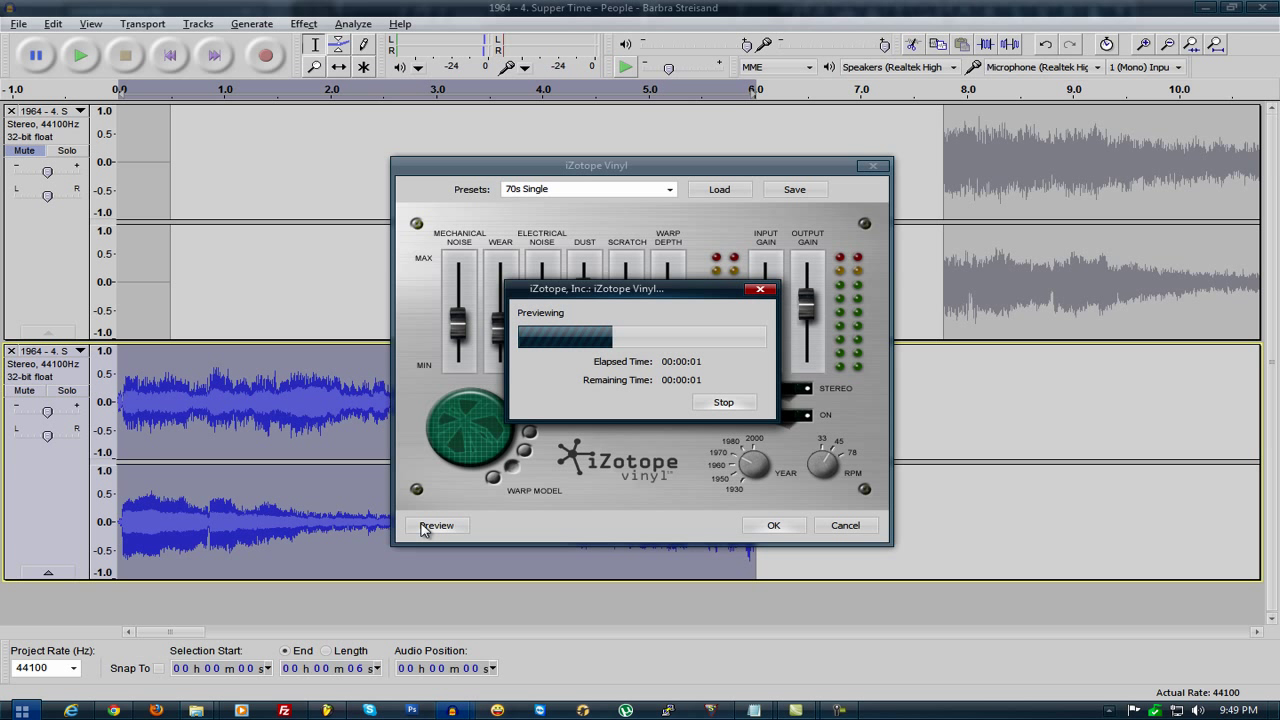
{"action": "left_click", "coordinate": [724, 402]}
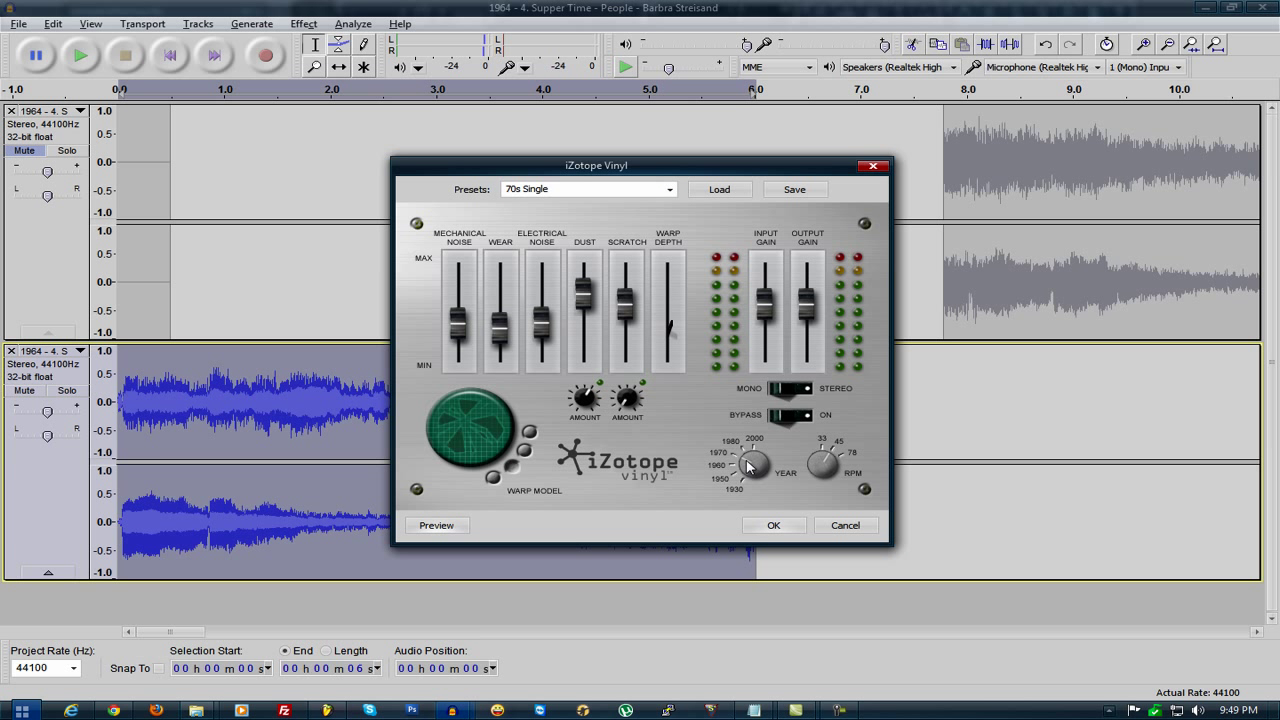
{"action": "left_click", "coordinate": [772, 524]}
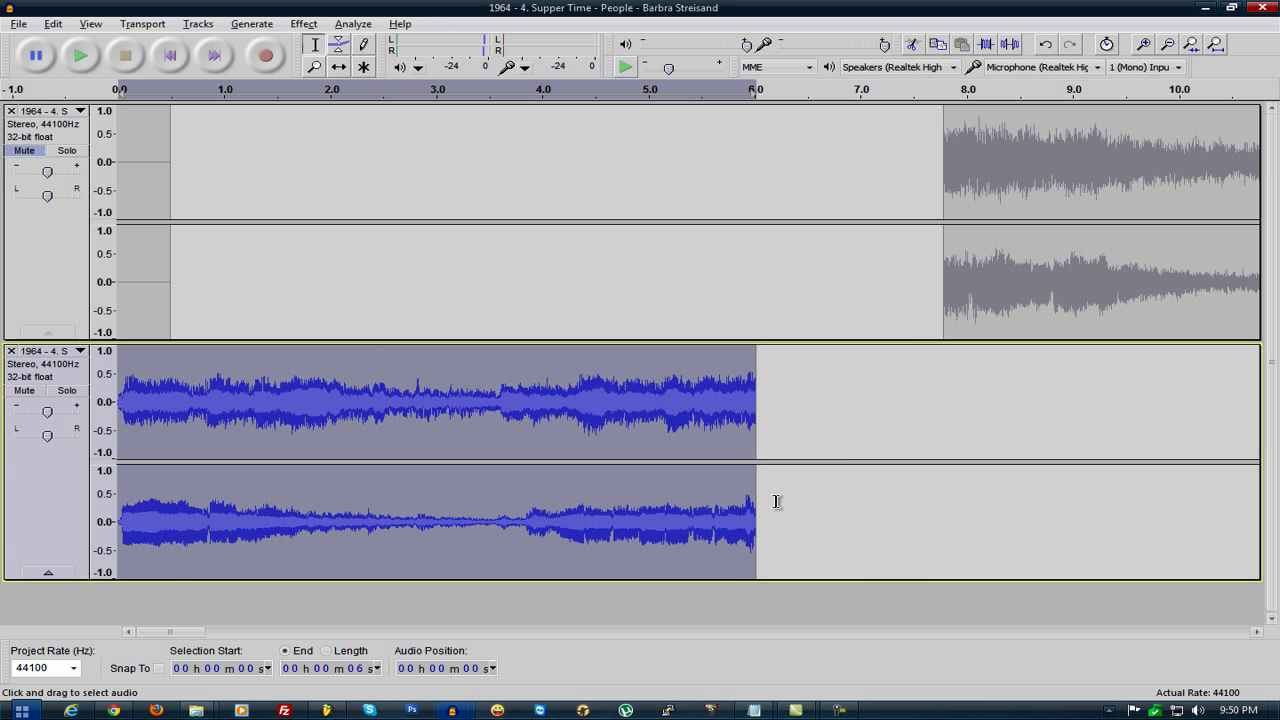
{"action": "left_click", "coordinate": [76, 56]}
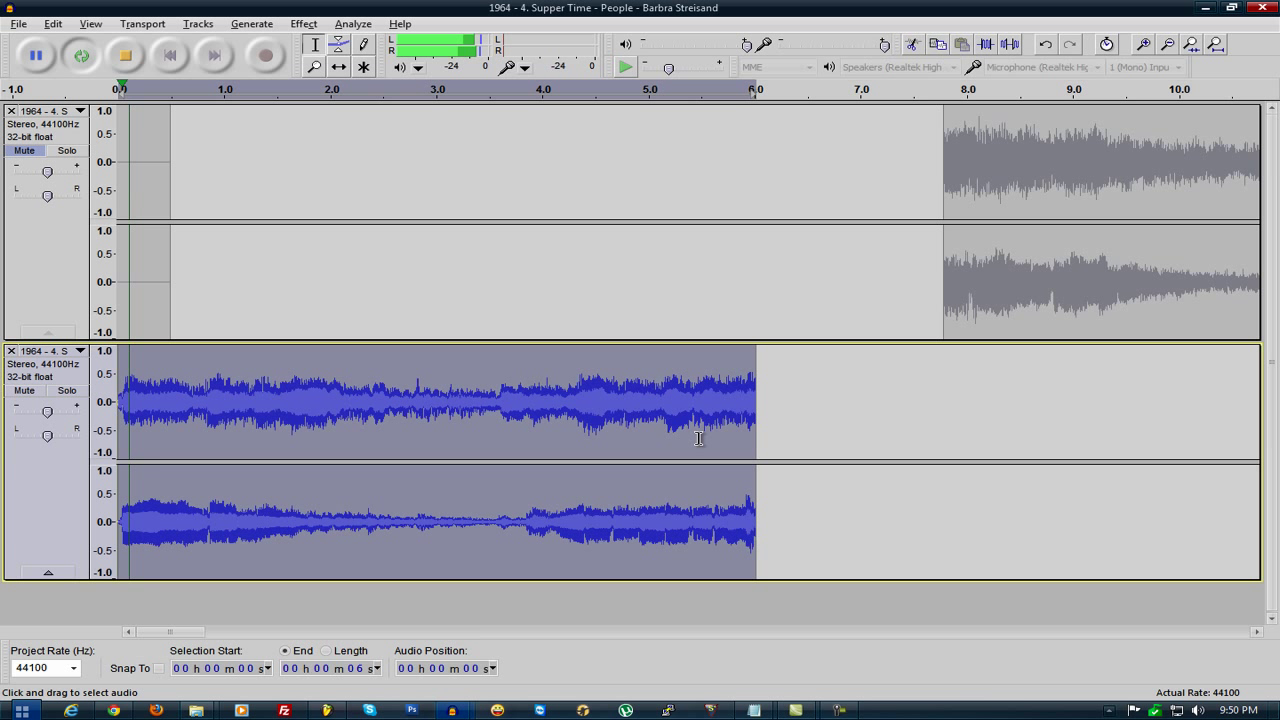
{"action": "left_click", "coordinate": [80, 56]}
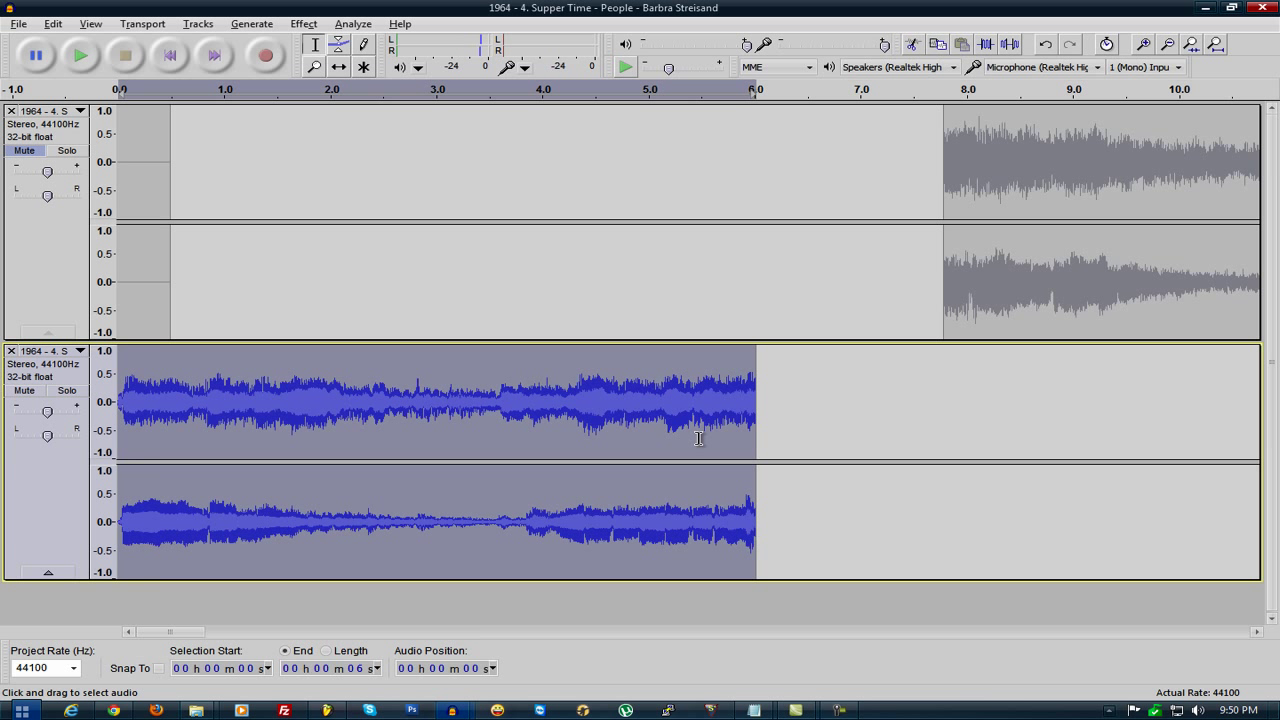